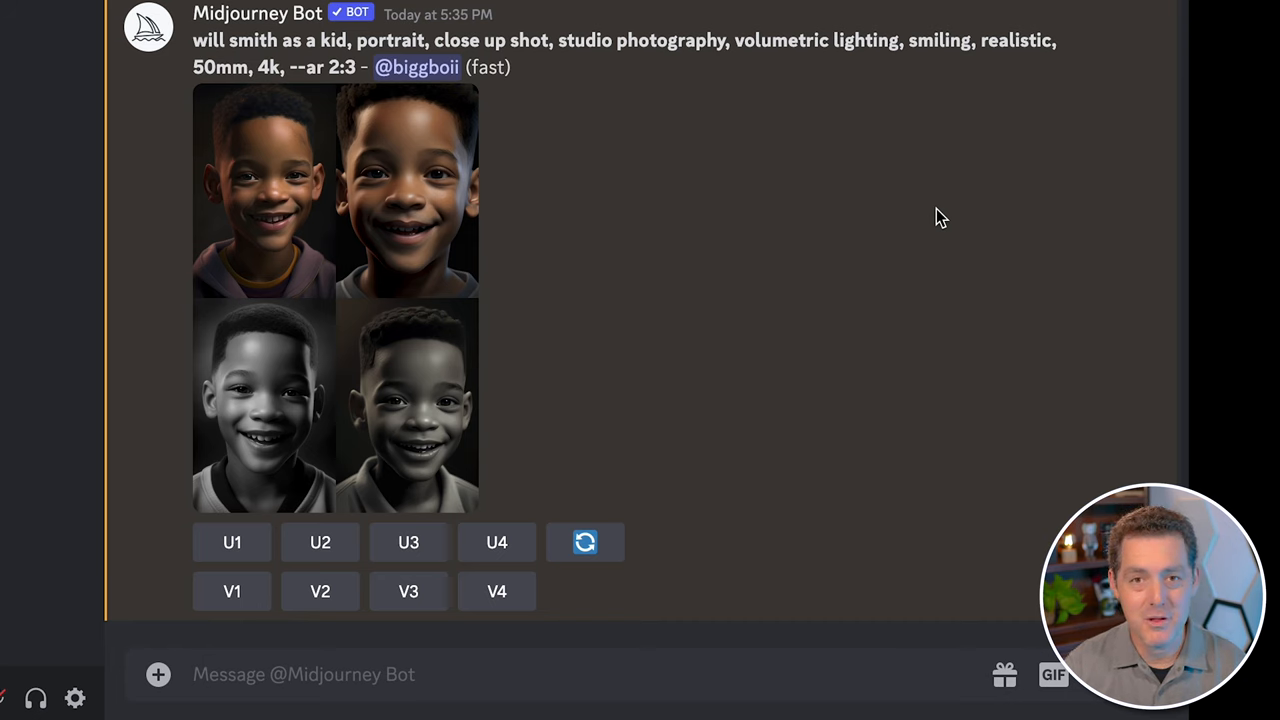
Step: Write the /imagine prompt: Bill Clinton as a kid, close-up studio portrait, volumetric lighting, smiling, 50mm, 4k, --ar 2:3
{"action": "type", "text": "/"}
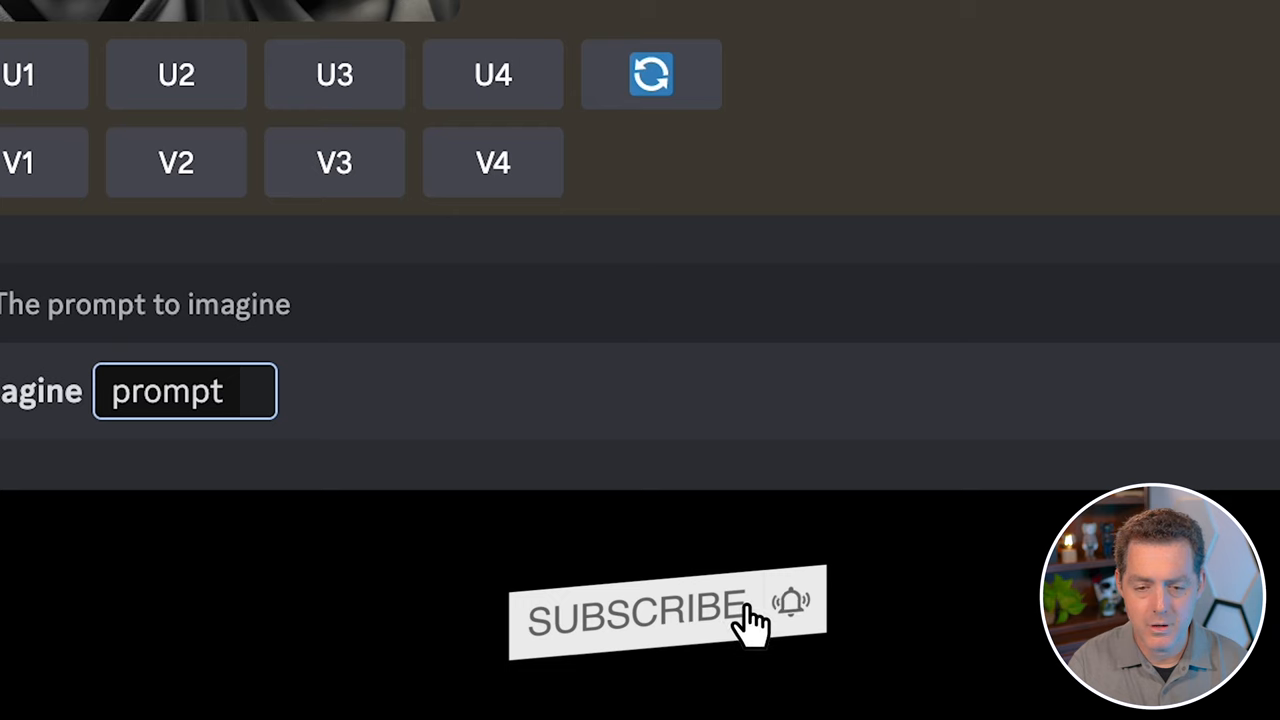
{"action": "type", "text": "bill clinton as a kid,"}
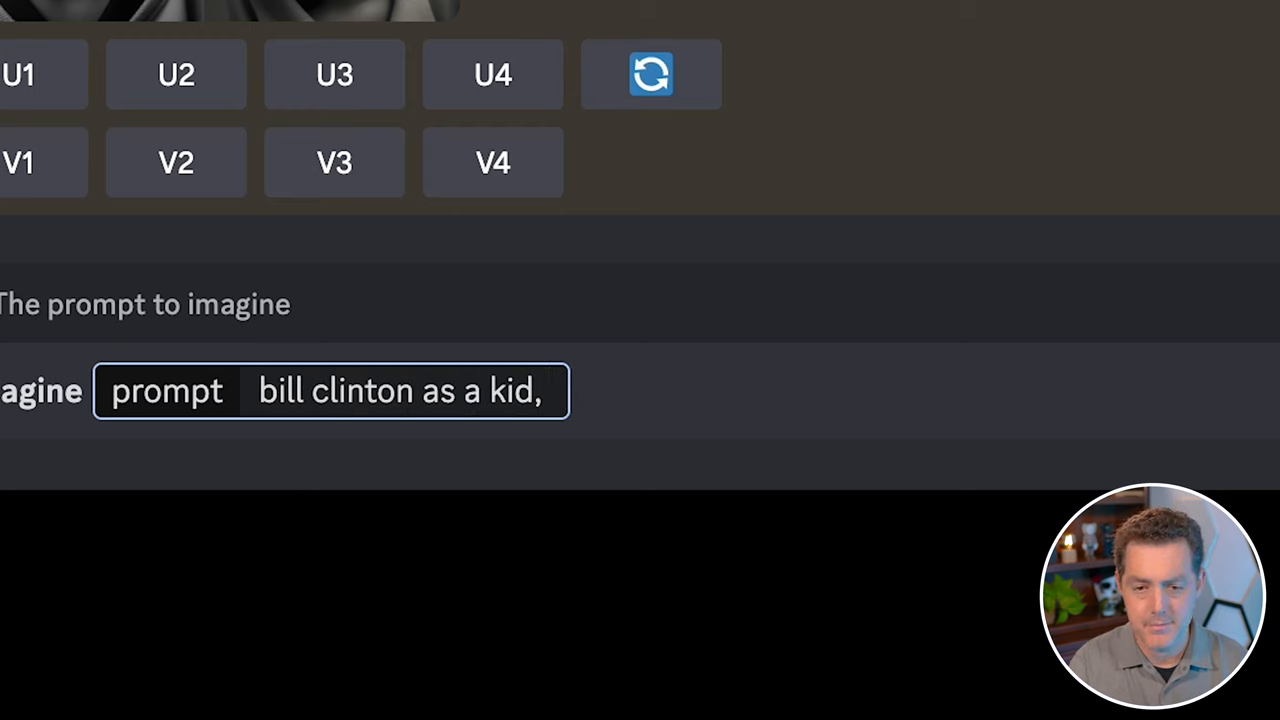
{"action": "type", "text": "portrait"}
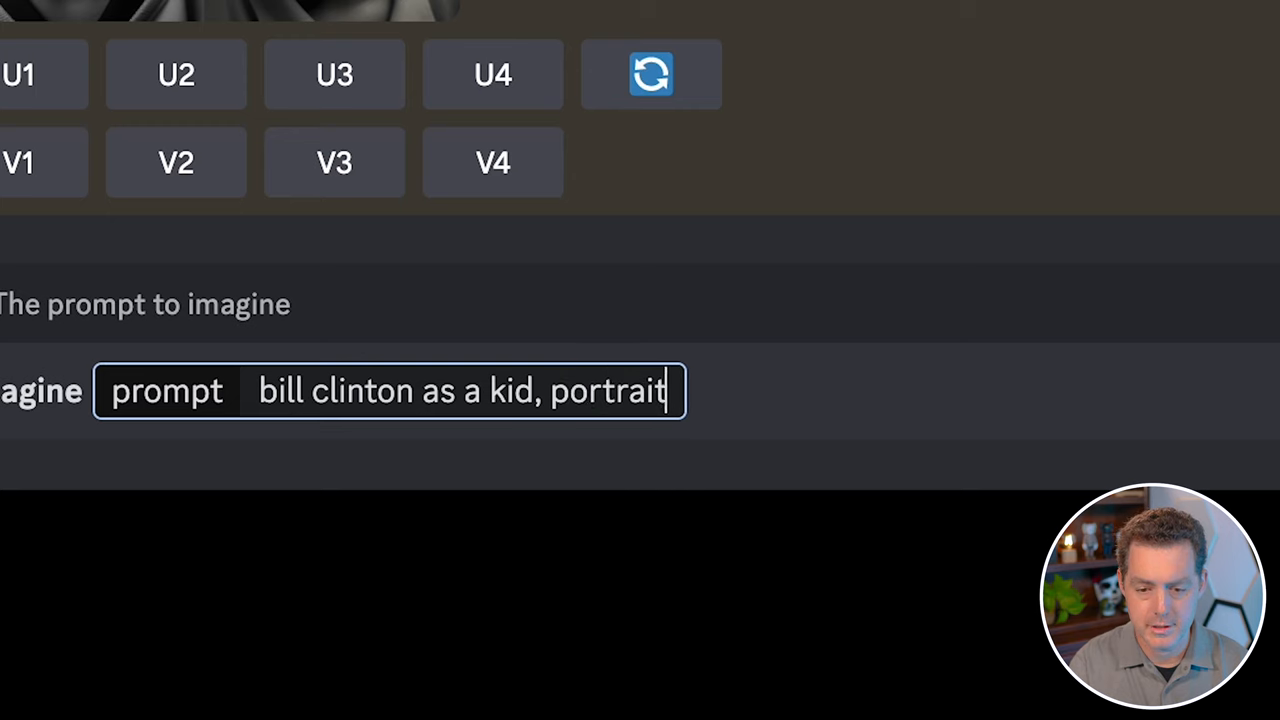
{"action": "type", "text": ", close up shot,"}
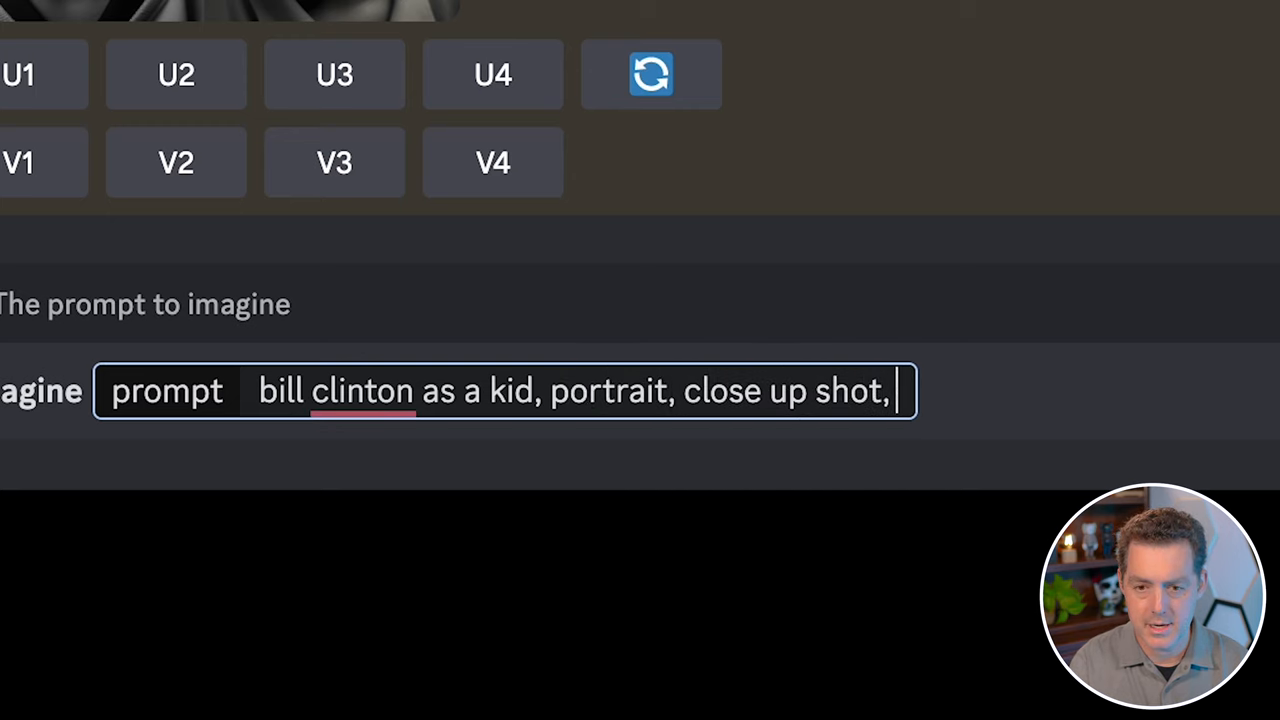
{"action": "type", "text": "studio"}
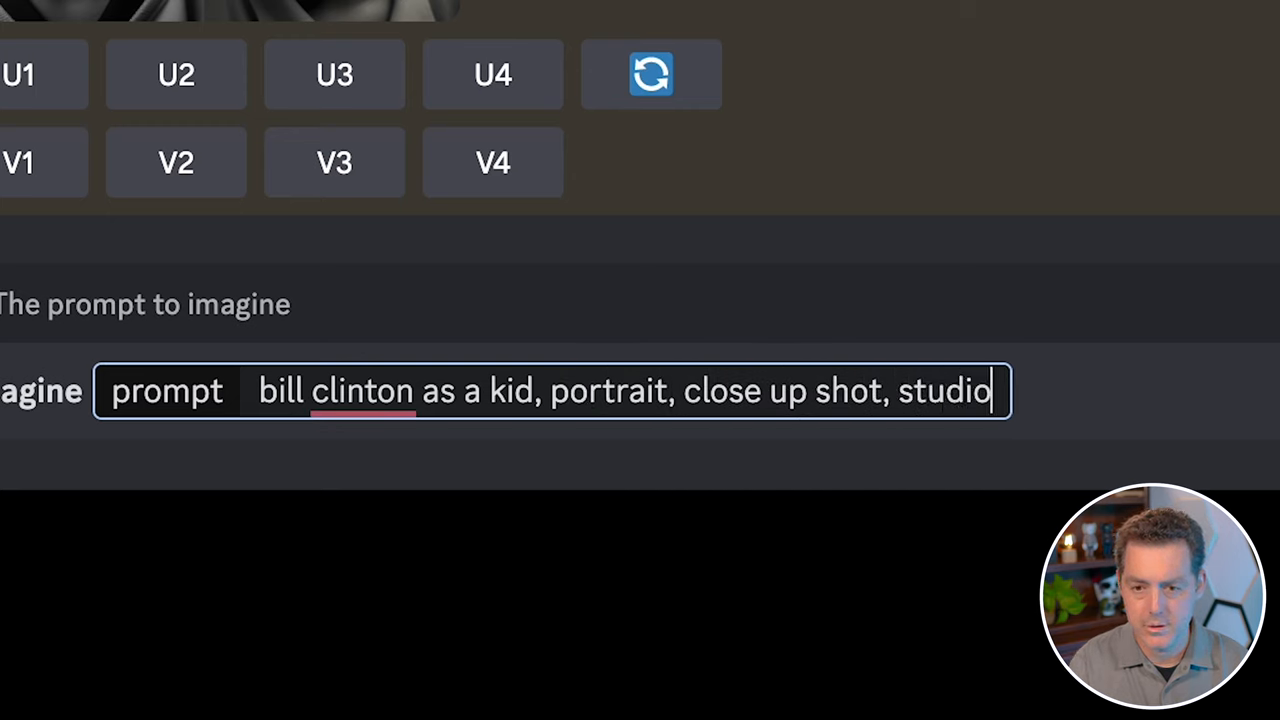
{"action": "type", "text": "photography,"}
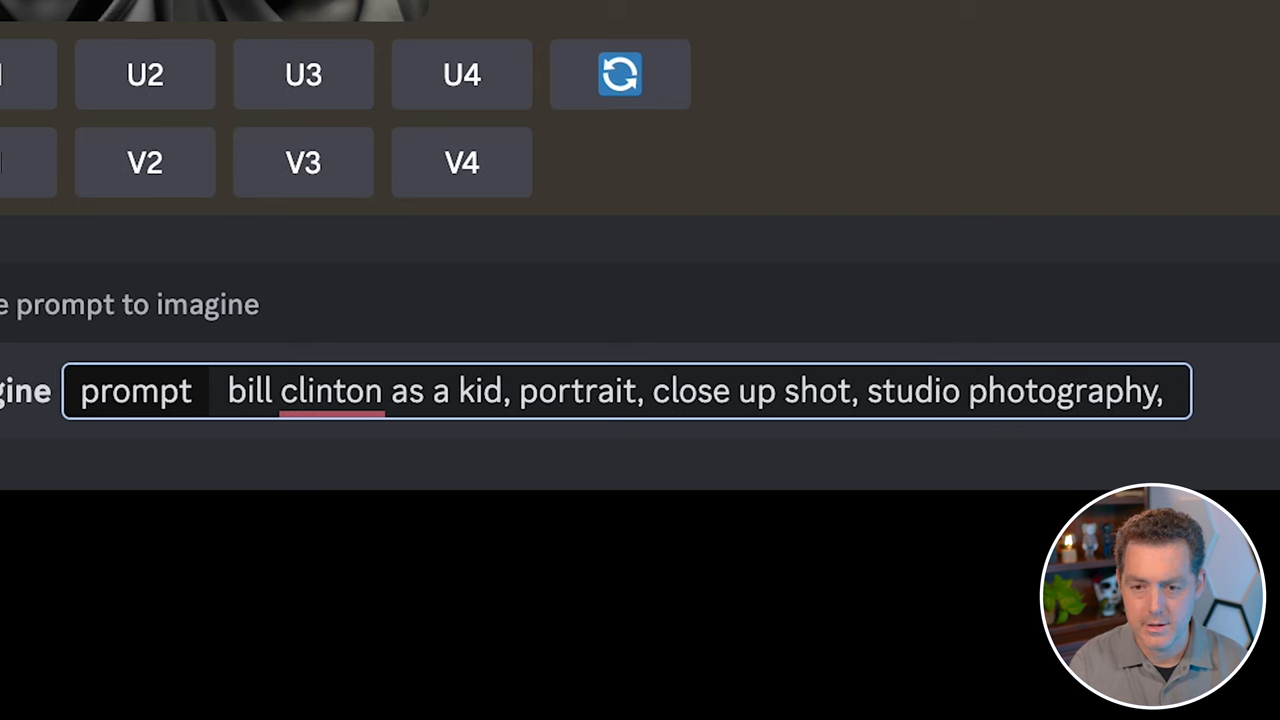
{"action": "type", "text": "volumetric"}
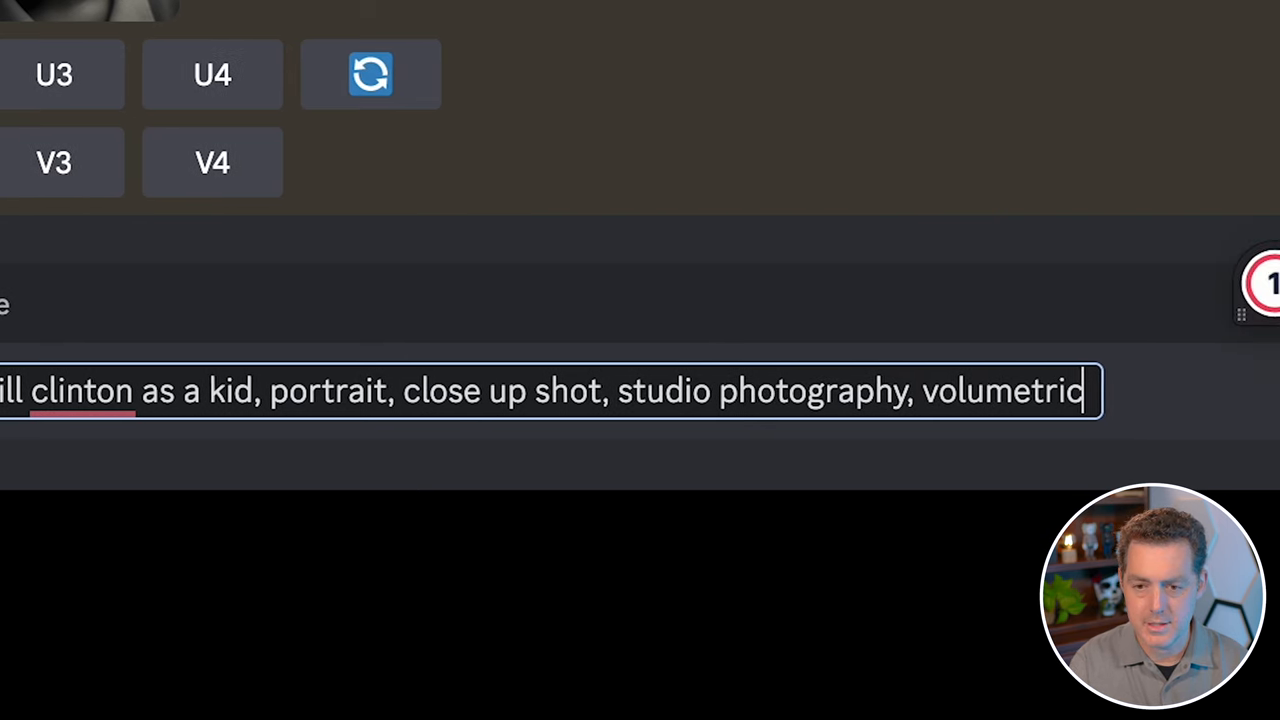
{"action": "type", "text": "lighting, smiling"}
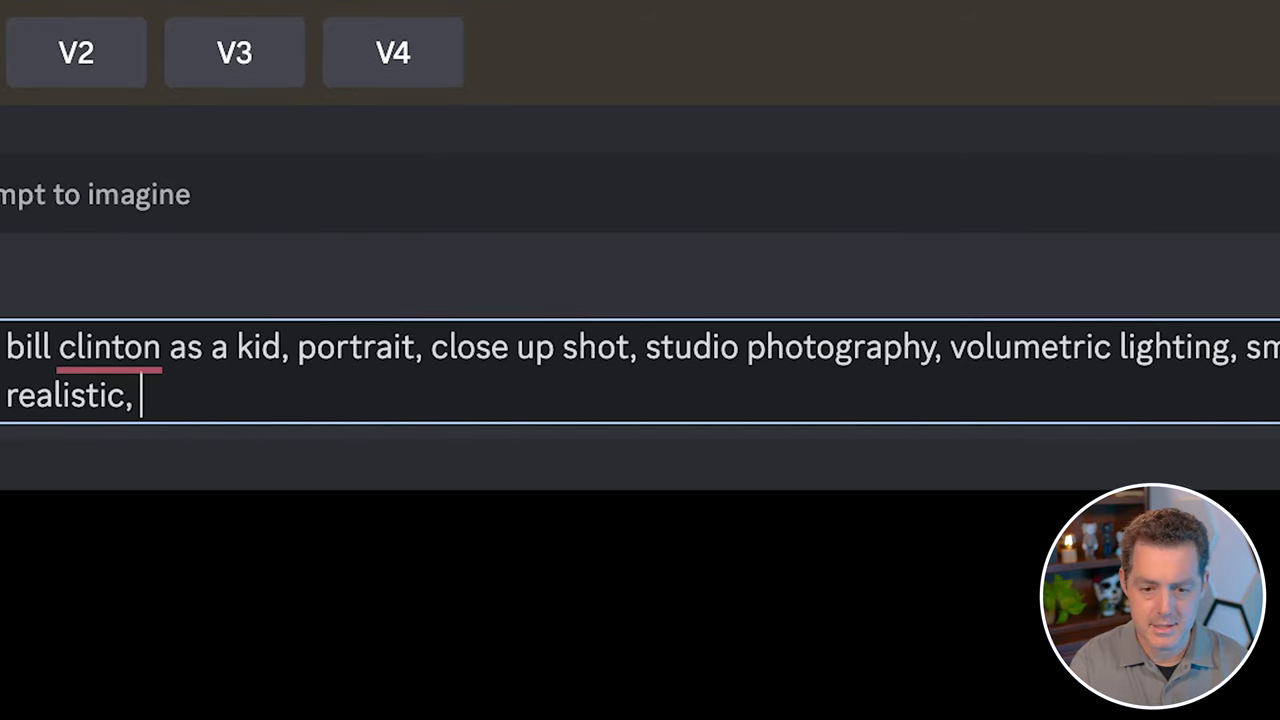
{"action": "type", "text": "50mm,"}
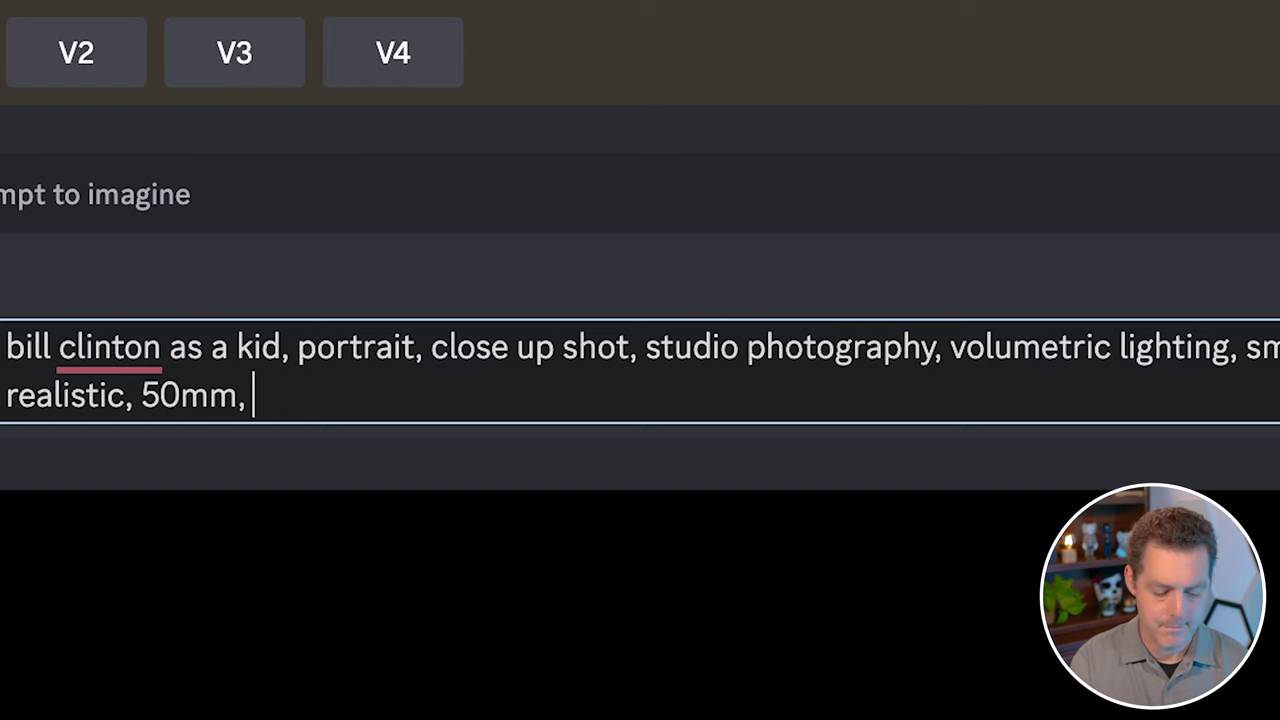
{"action": "type", "text": "4k,"}
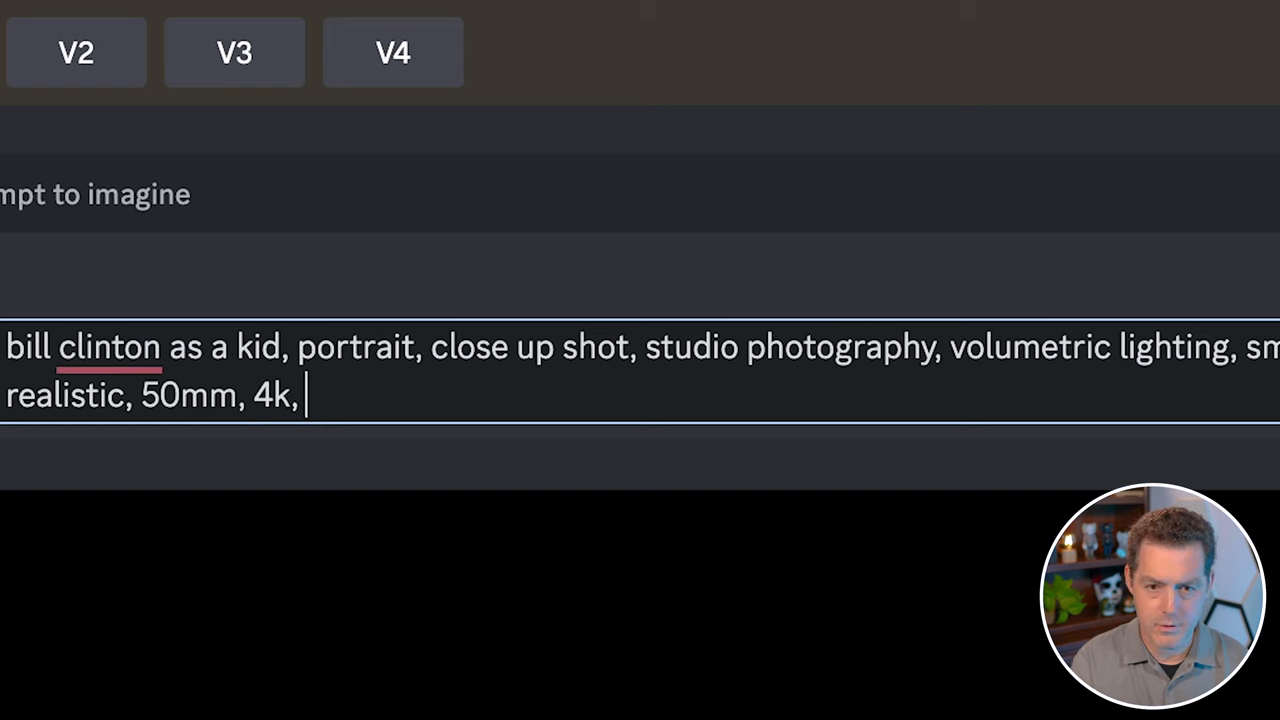
{"action": "type", "text": "--ar 2:"}
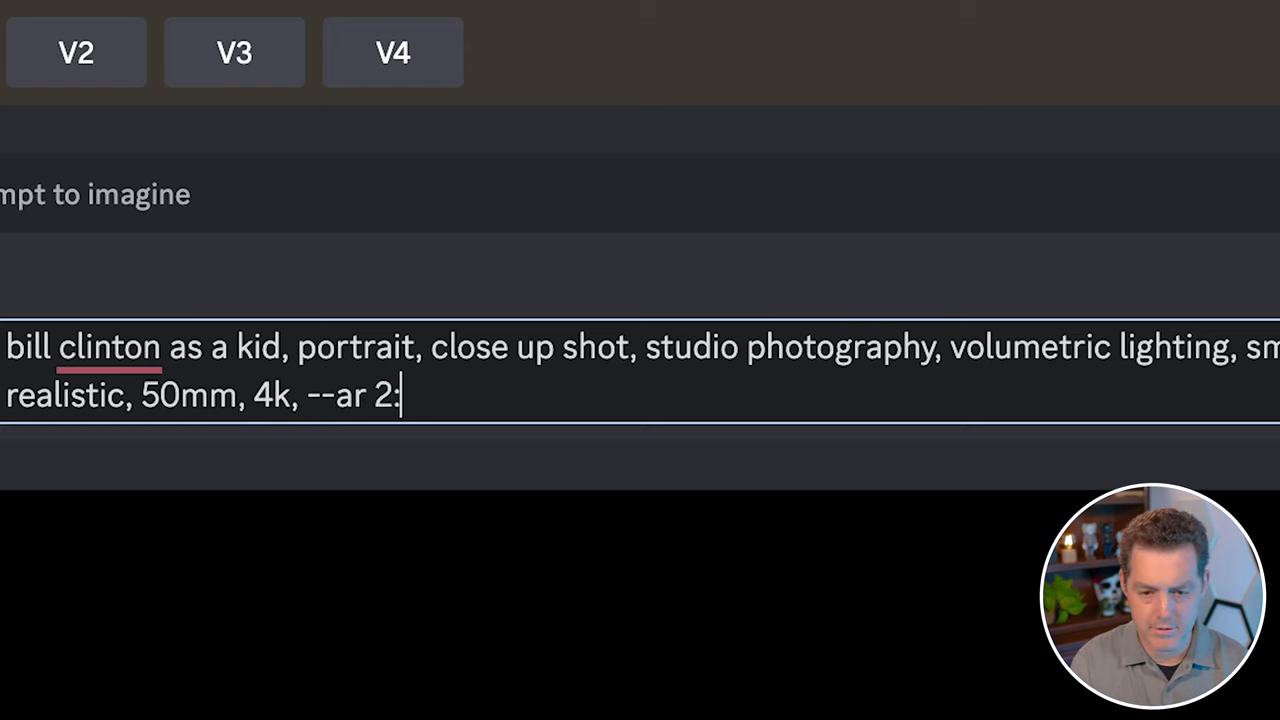
{"action": "type", "text": "3,"}
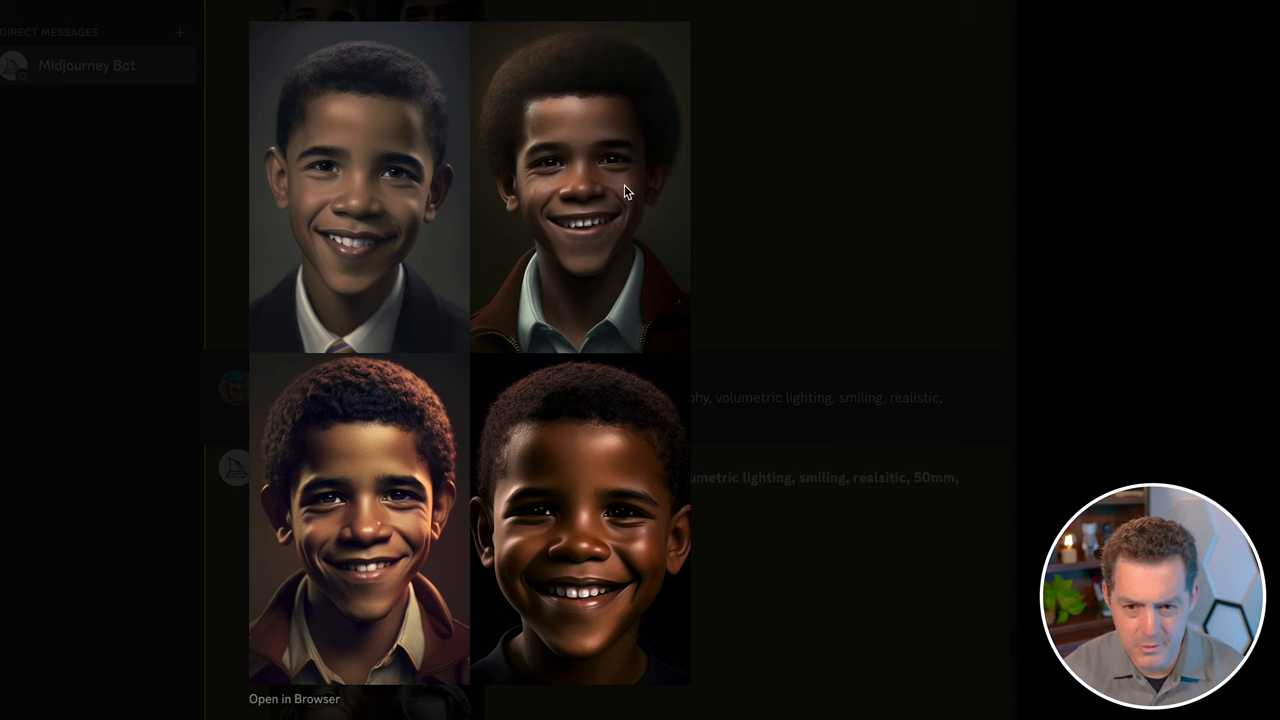
{"action": "mouse_move", "coordinate": [590, 330]}
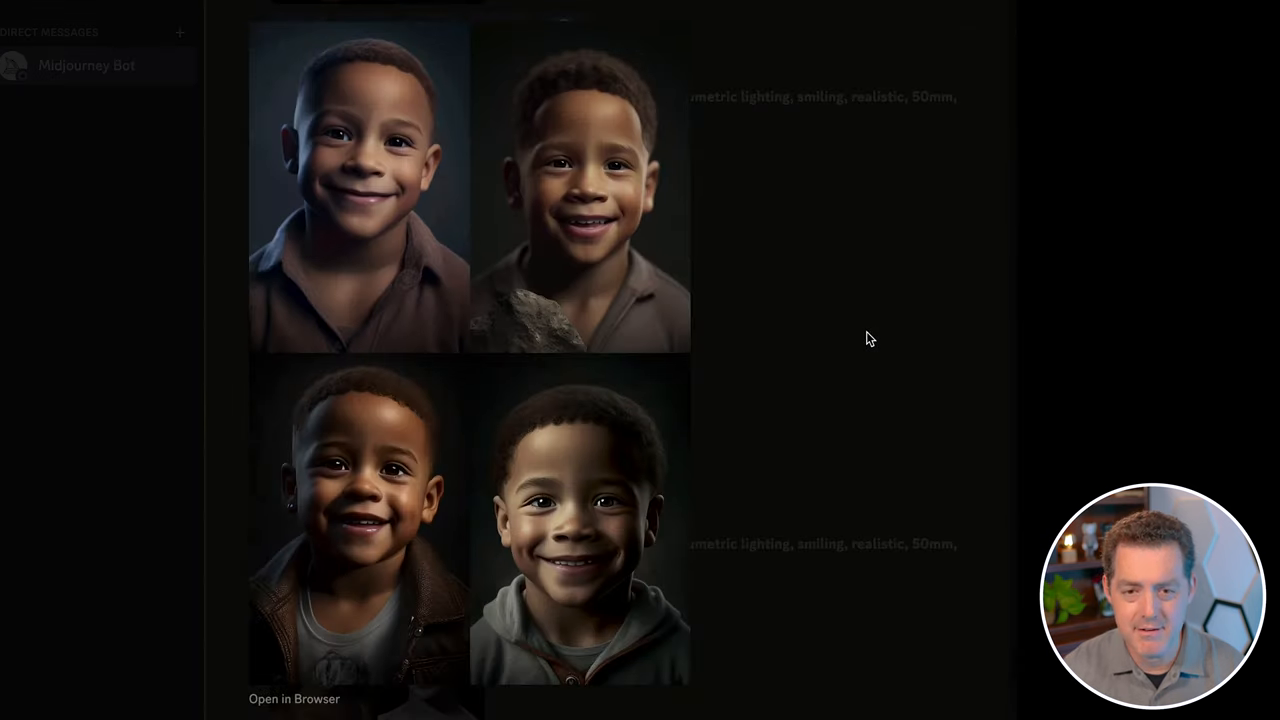
{"action": "mouse_move", "coordinate": [892, 340]}
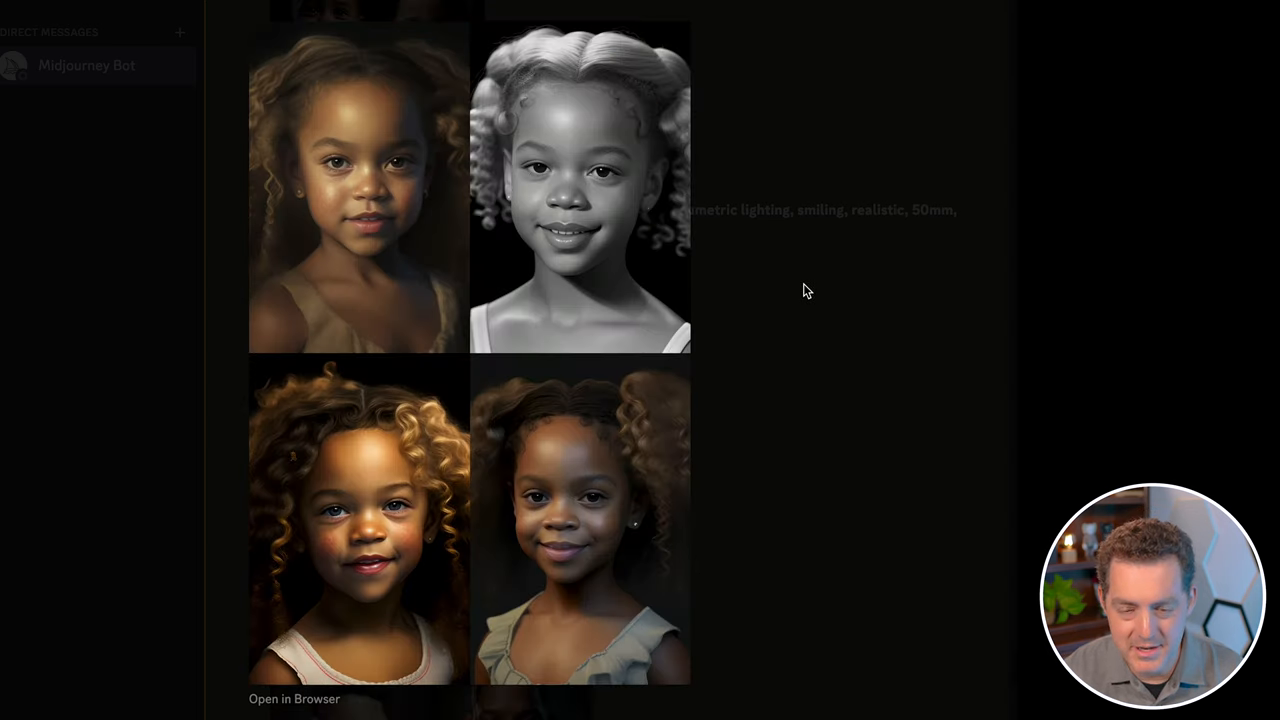
{"action": "mouse_move", "coordinate": [356, 190]}
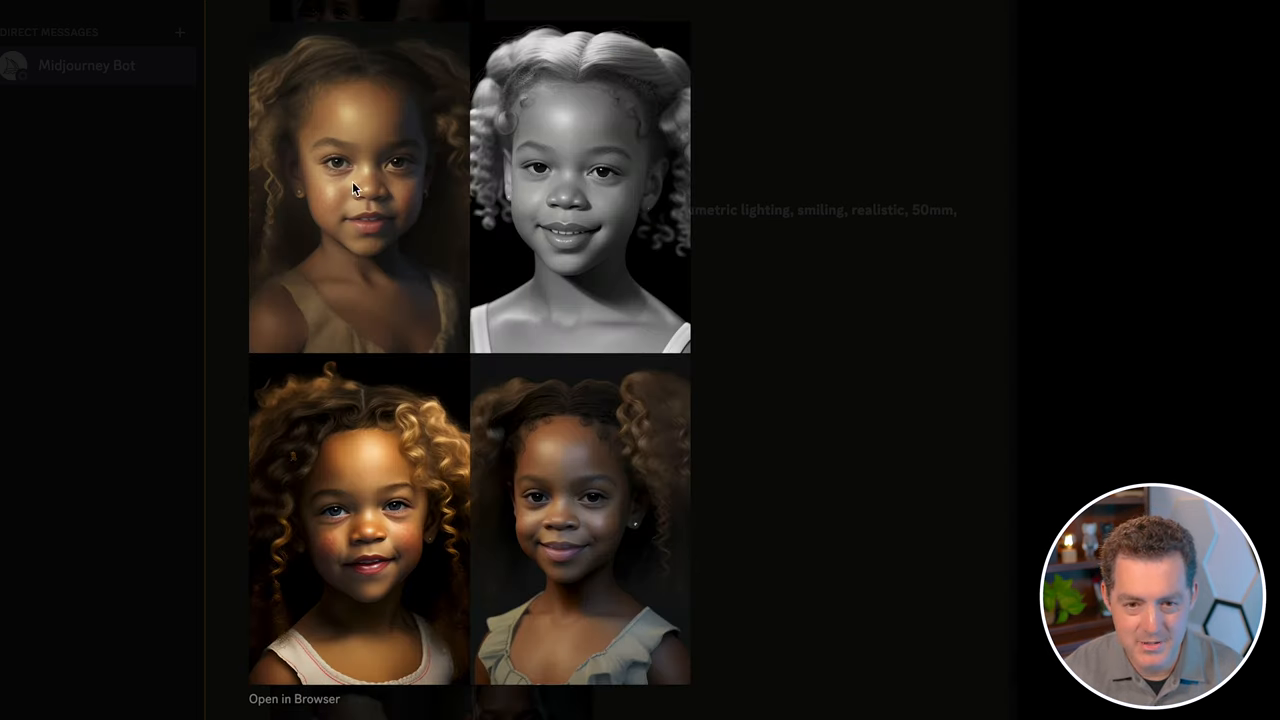
{"action": "mouse_move", "coordinate": [508, 148]}
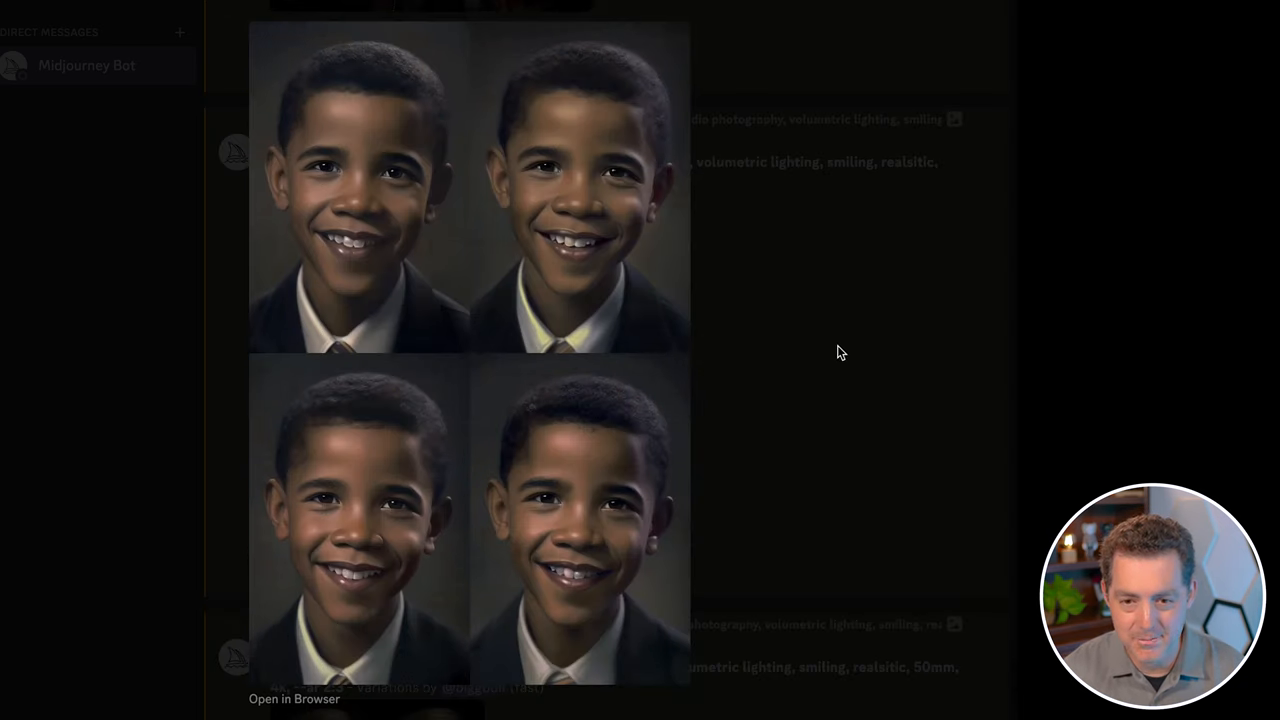
{"action": "mouse_move", "coordinate": [560, 352]}
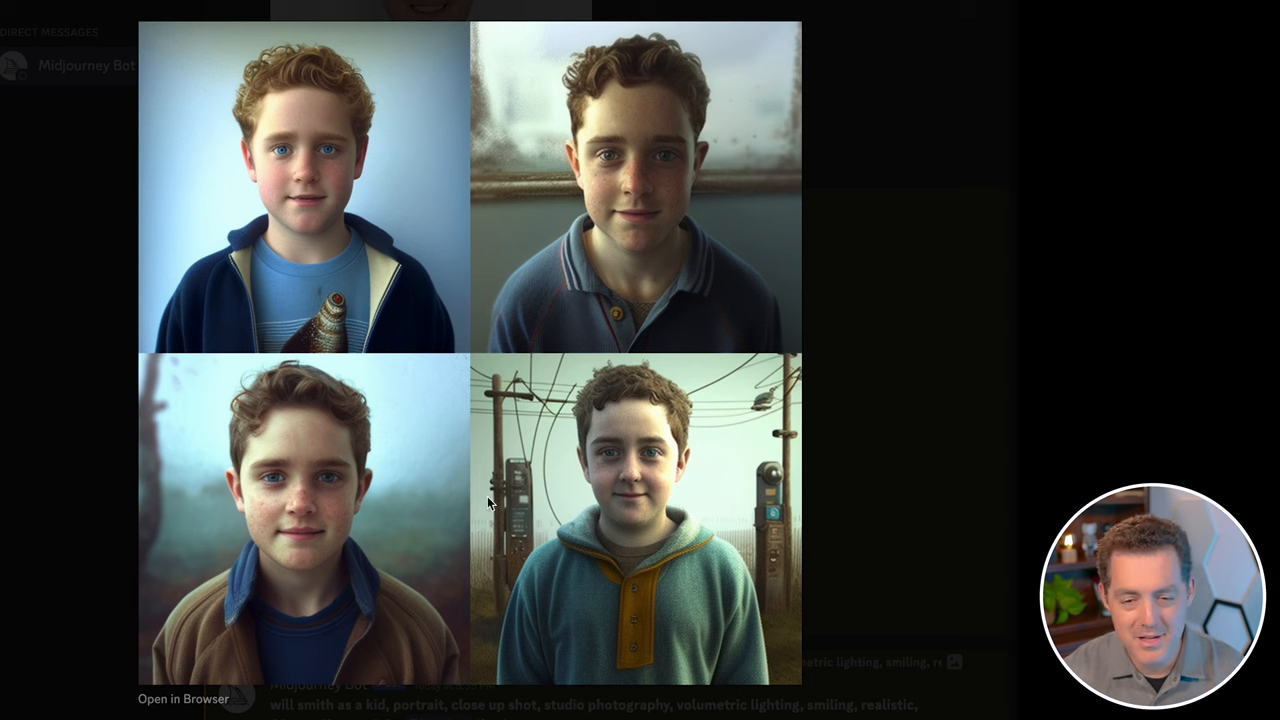
{"action": "mouse_move", "coordinate": [884, 448]}
{"action": "type", "text": "barack obama as a kid, wearing a"}
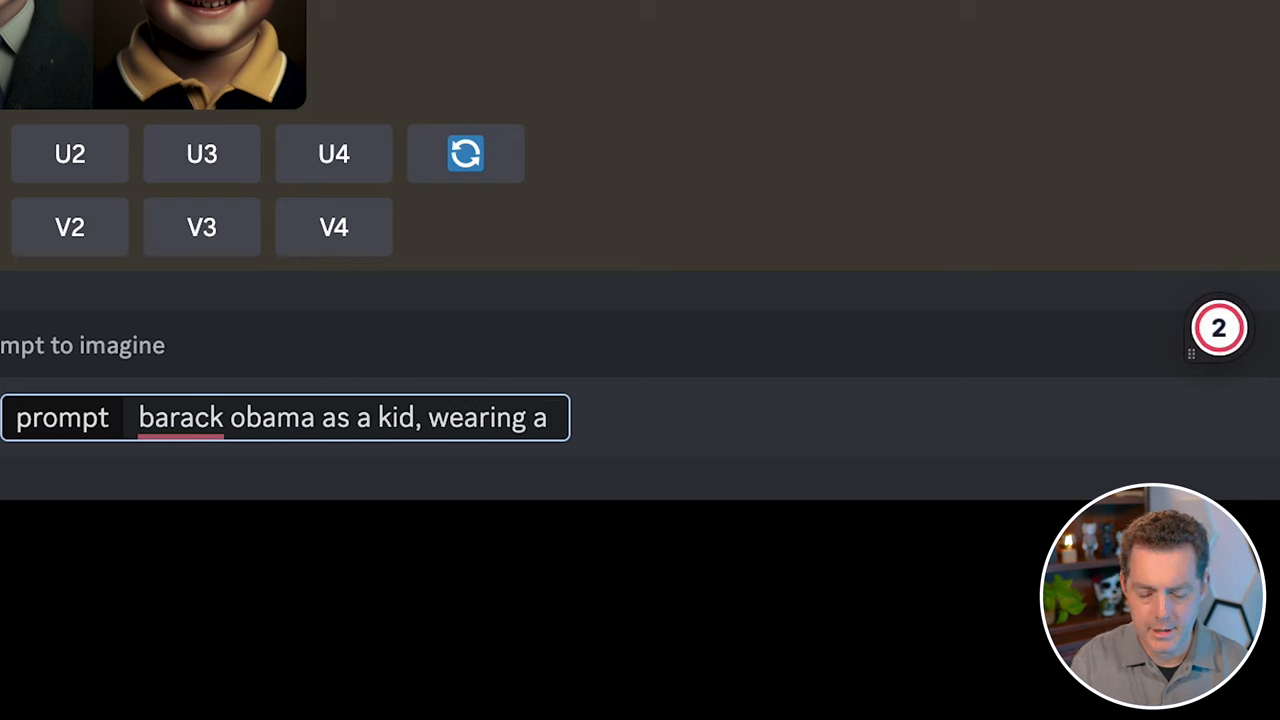
Step: Append 'suit and tie, studio lighting, smiling, realistic, 4k, --ar 2:3' to the young Obama prompt
{"action": "type", "text": "suit and tie, full body sho"}
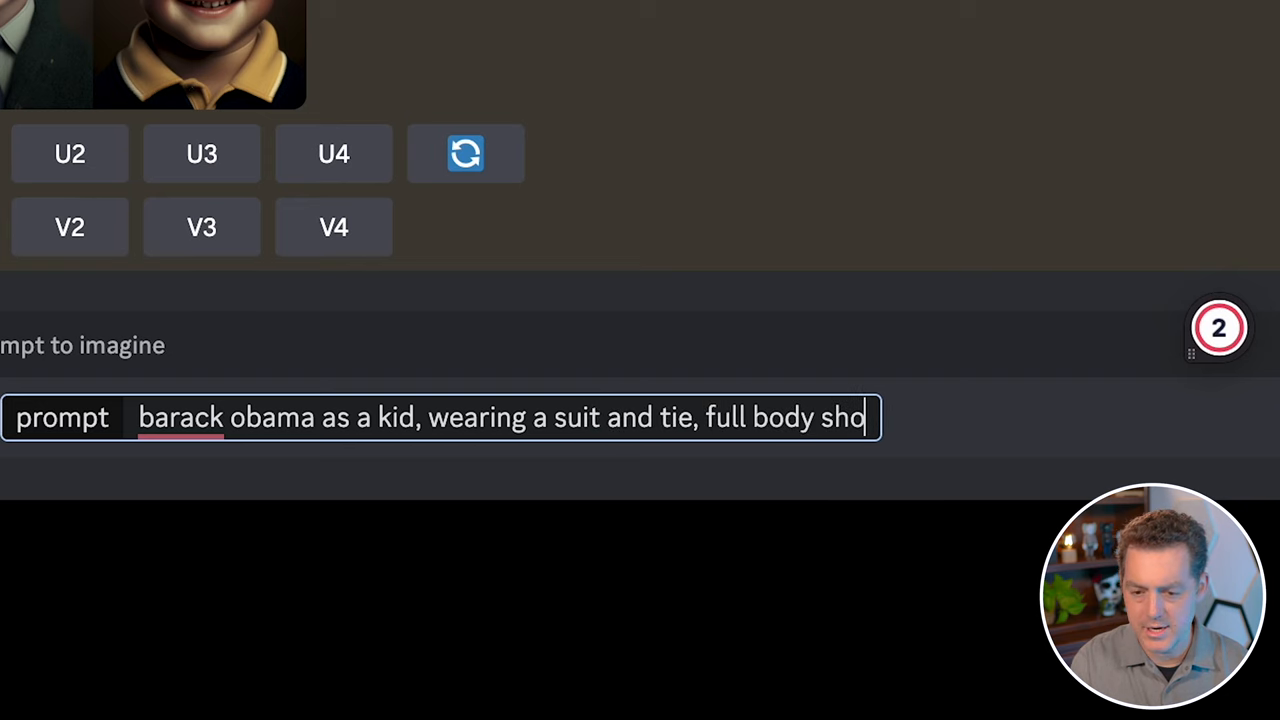
{"action": "type", "text": "t, studio lighting,"}
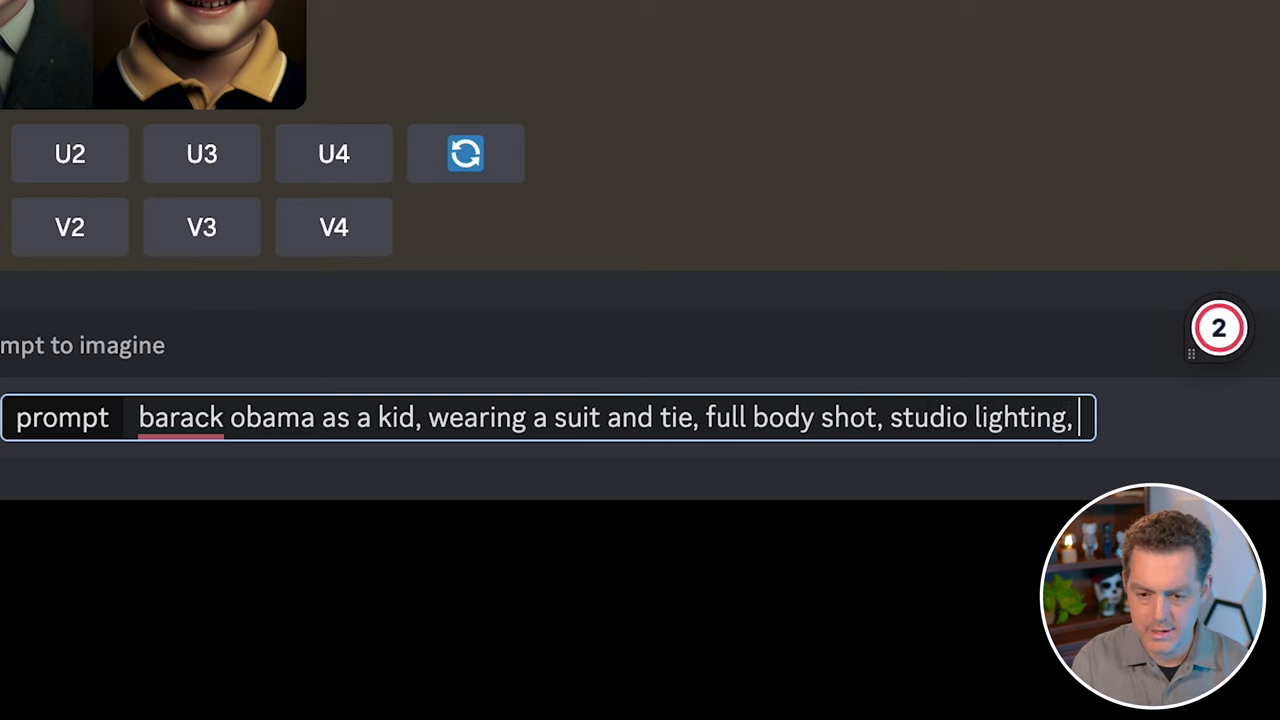
{"action": "type", "text": "smiling, realistic"}
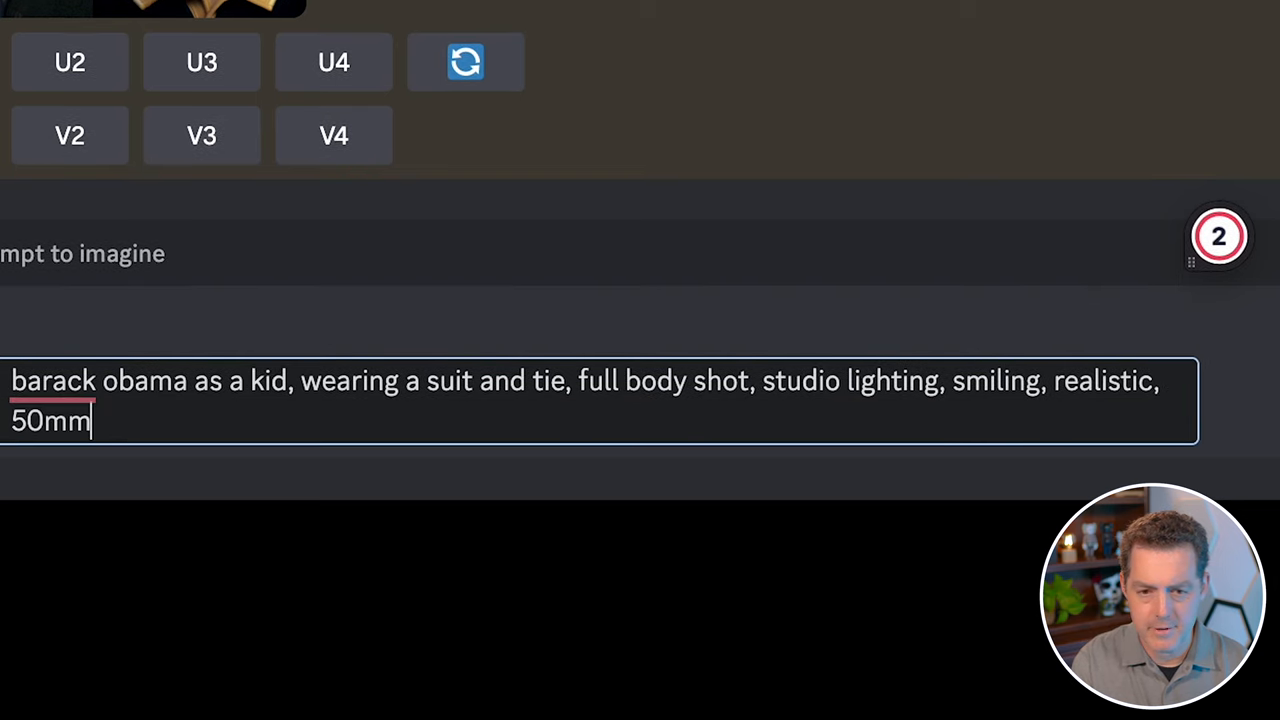
{"action": "type", "text": ","}
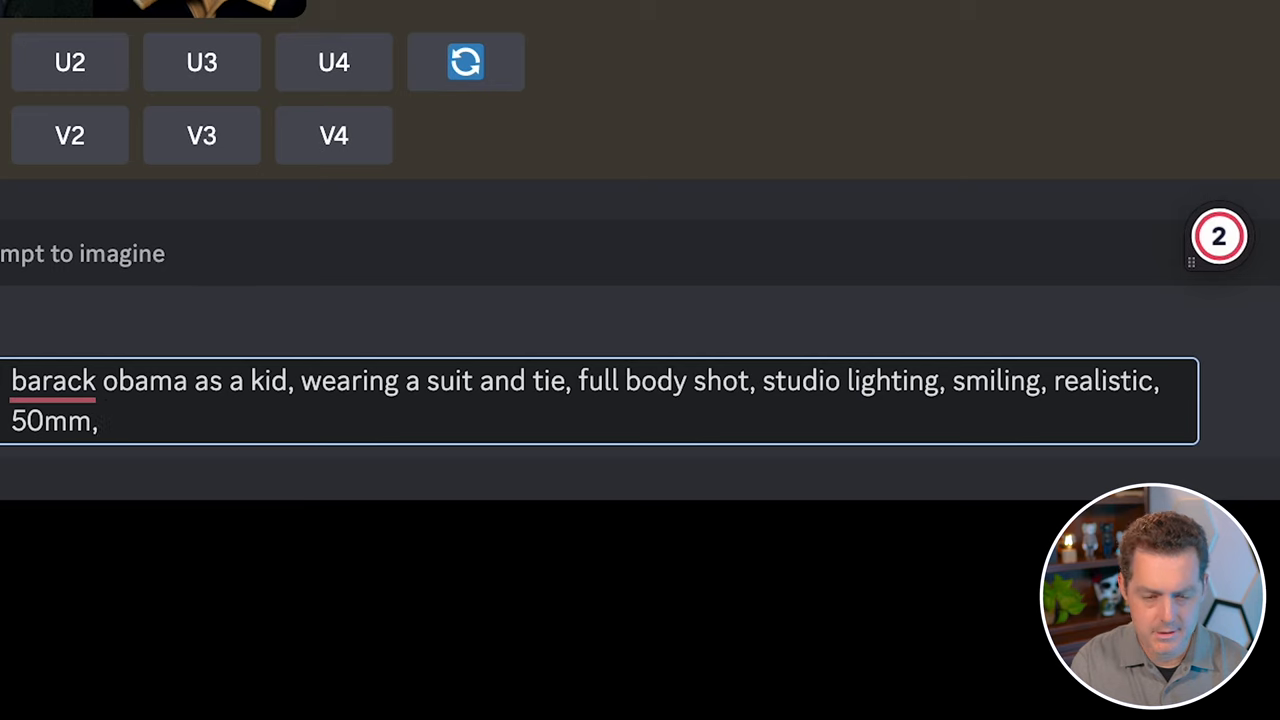
{"action": "type", "text": "4k, --ar"}
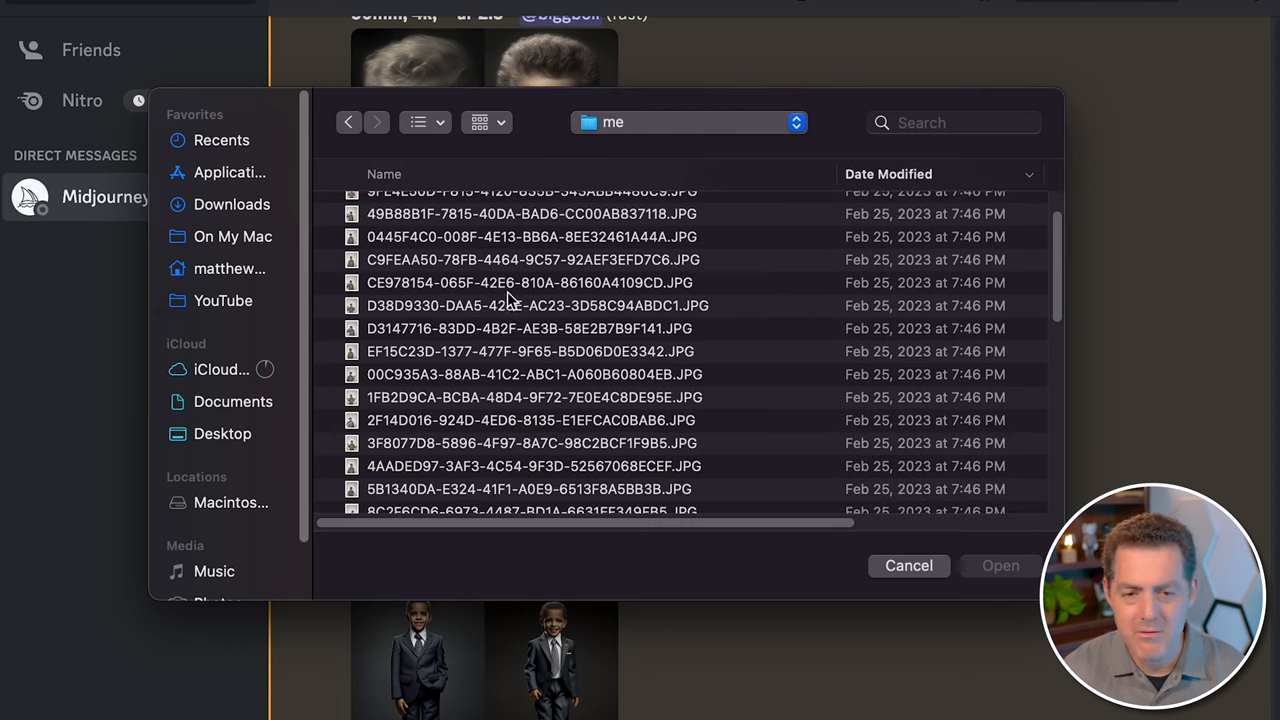
Step: Dismiss the file chooser, copy the uploaded portrait photo's link, and start a new / command
{"action": "scroll", "scroll_direction": "down", "scroll_amount": 3}
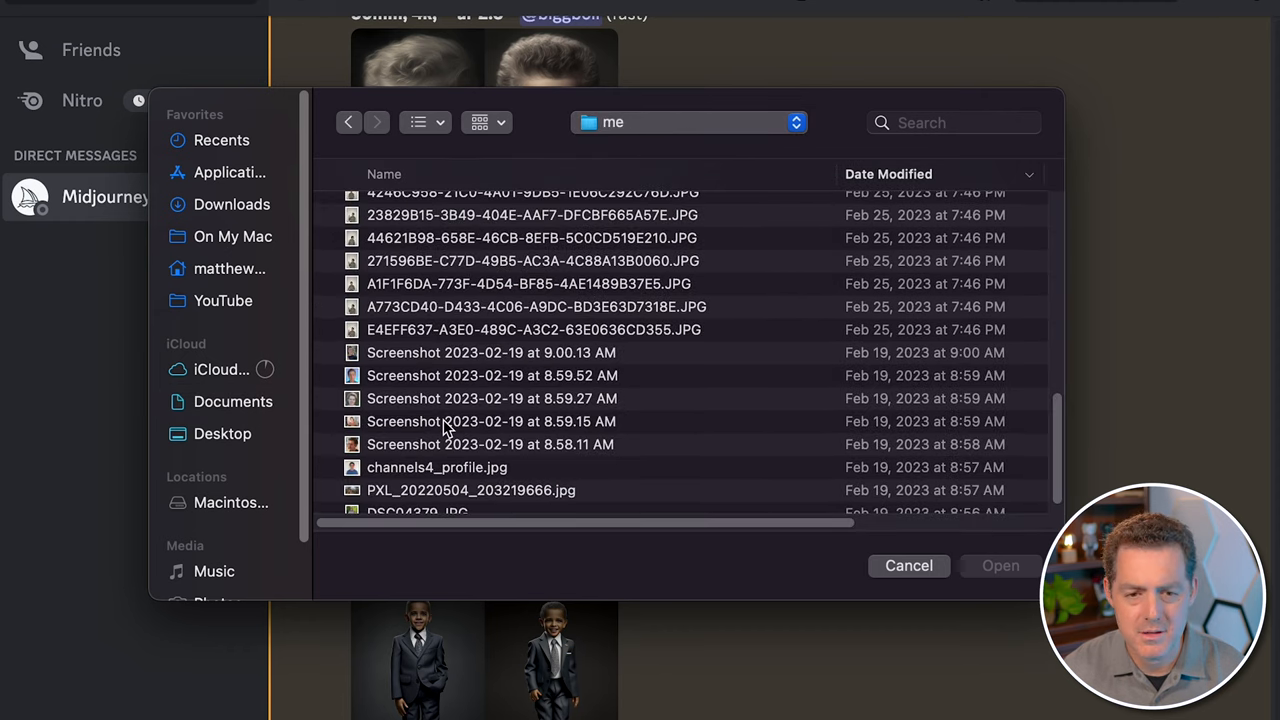
{"action": "left_click", "coordinate": [908, 566]}
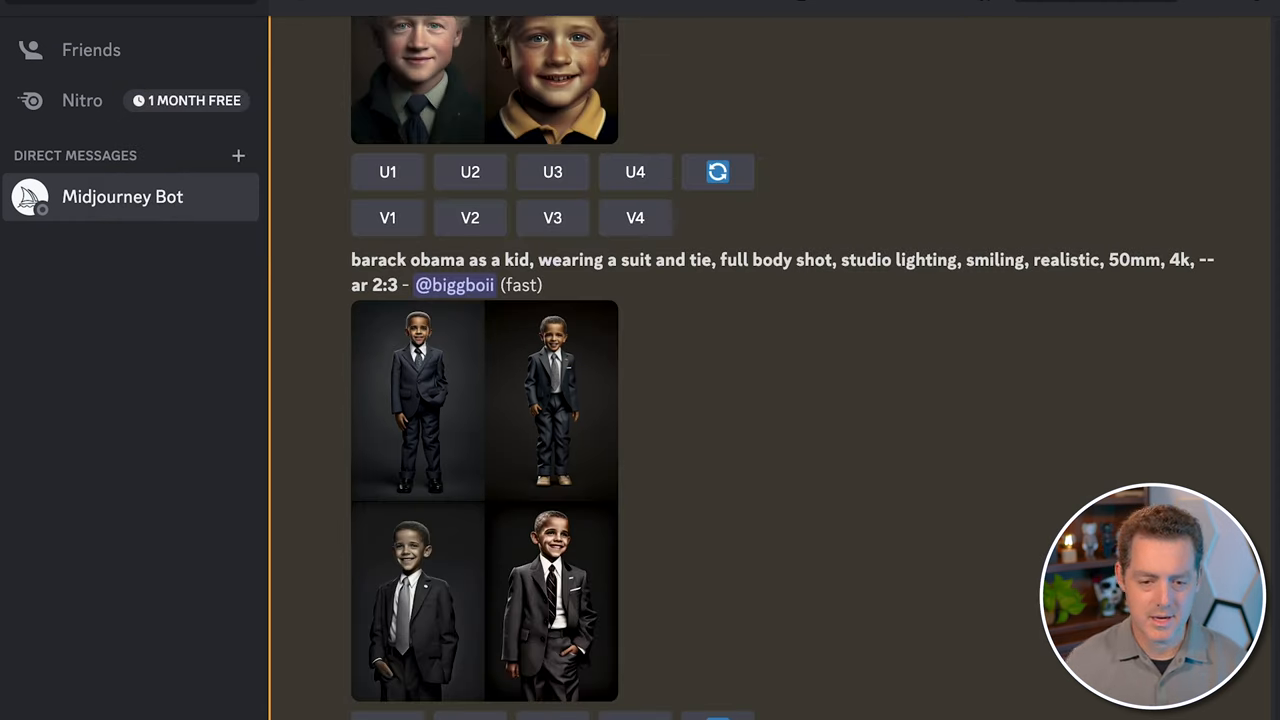
{"action": "scroll", "scroll_direction": "down", "scroll_amount": 3}
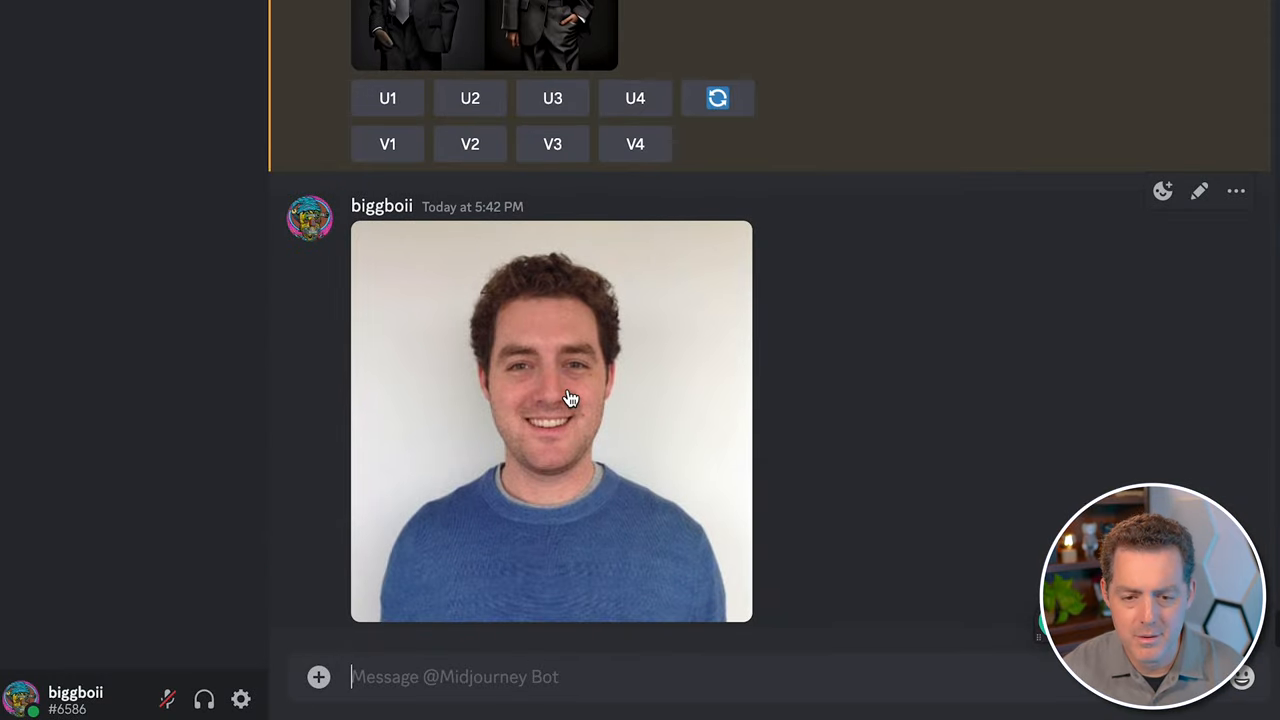
{"action": "right_click", "coordinate": [572, 398]}
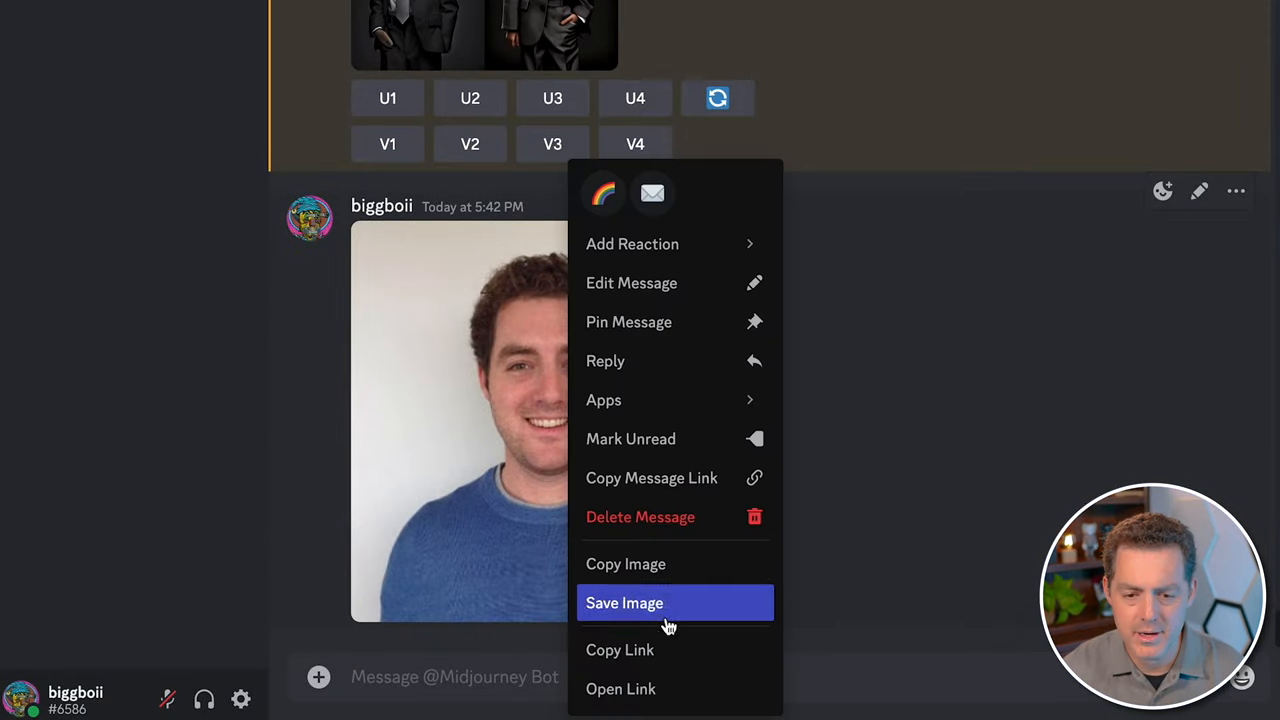
{"action": "type", "text": "/"}
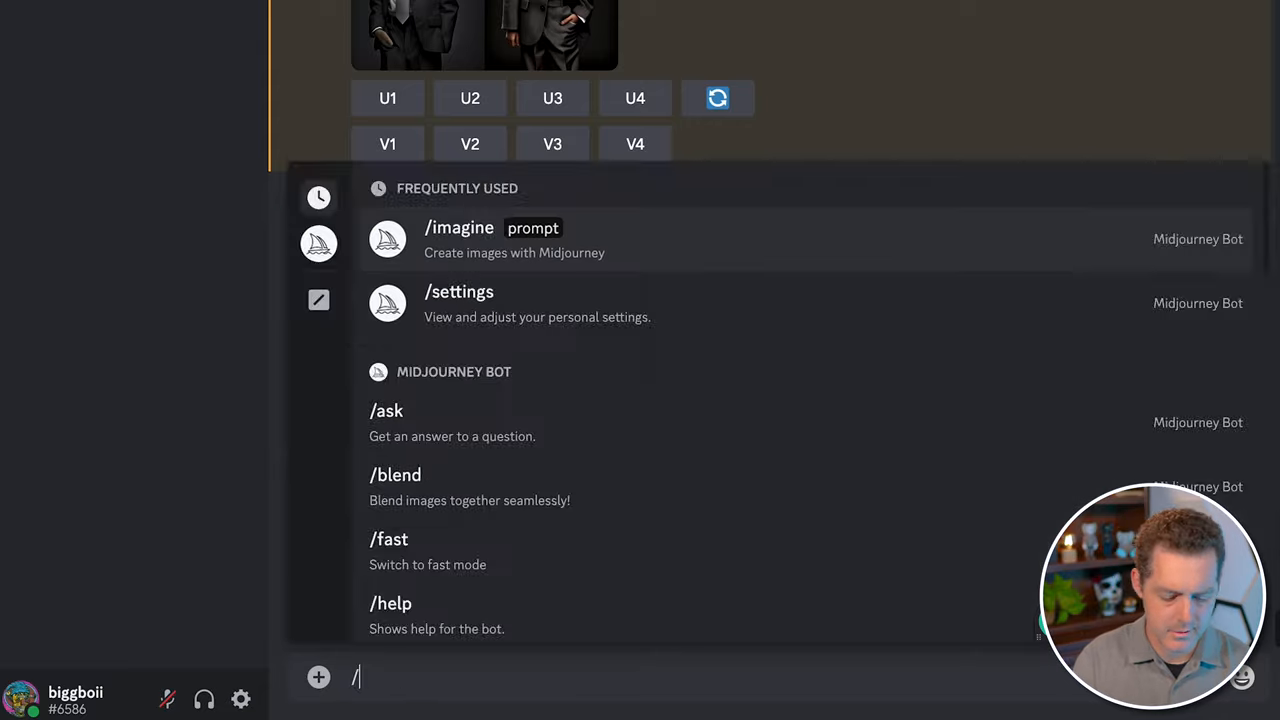
Step: Send /imagine with the photo link plus 'as a kid, full body shot, wearing a suit, big smile, straight blonde hair, 50mm, 4k, realistic'
{"action": "left_click", "coordinate": [460, 240]}
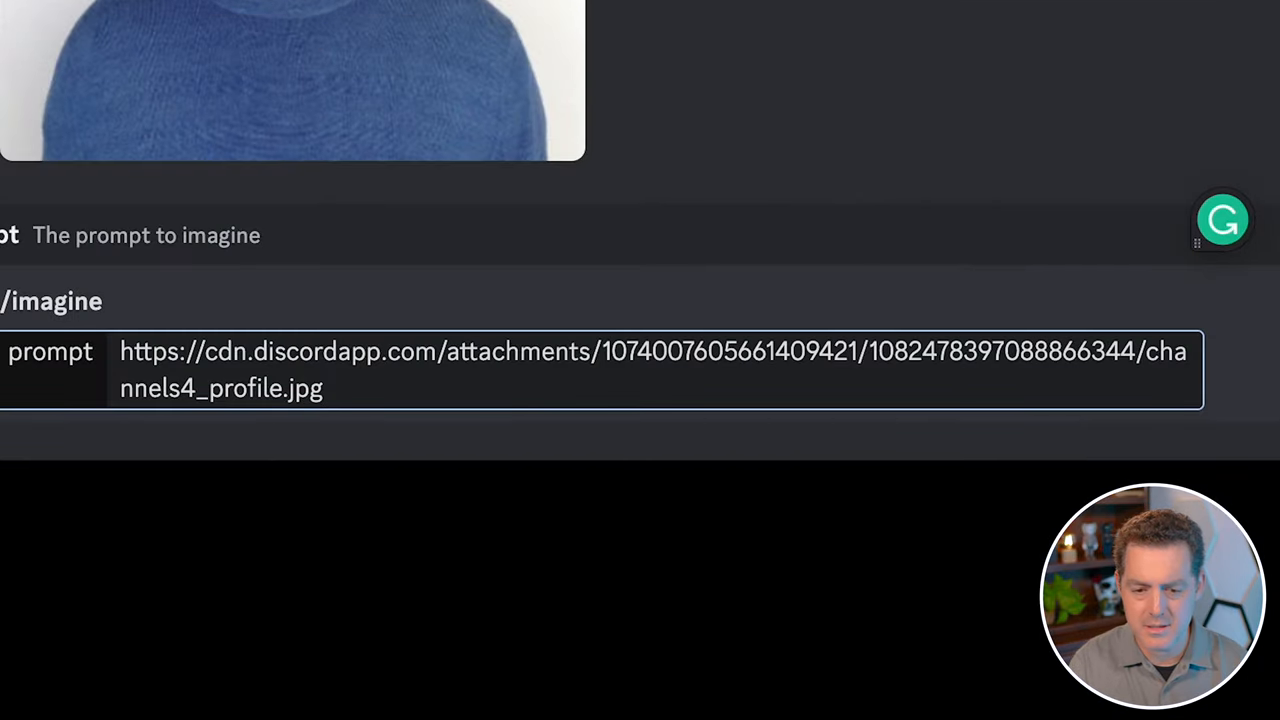
{"action": "type", "text": "as a"}
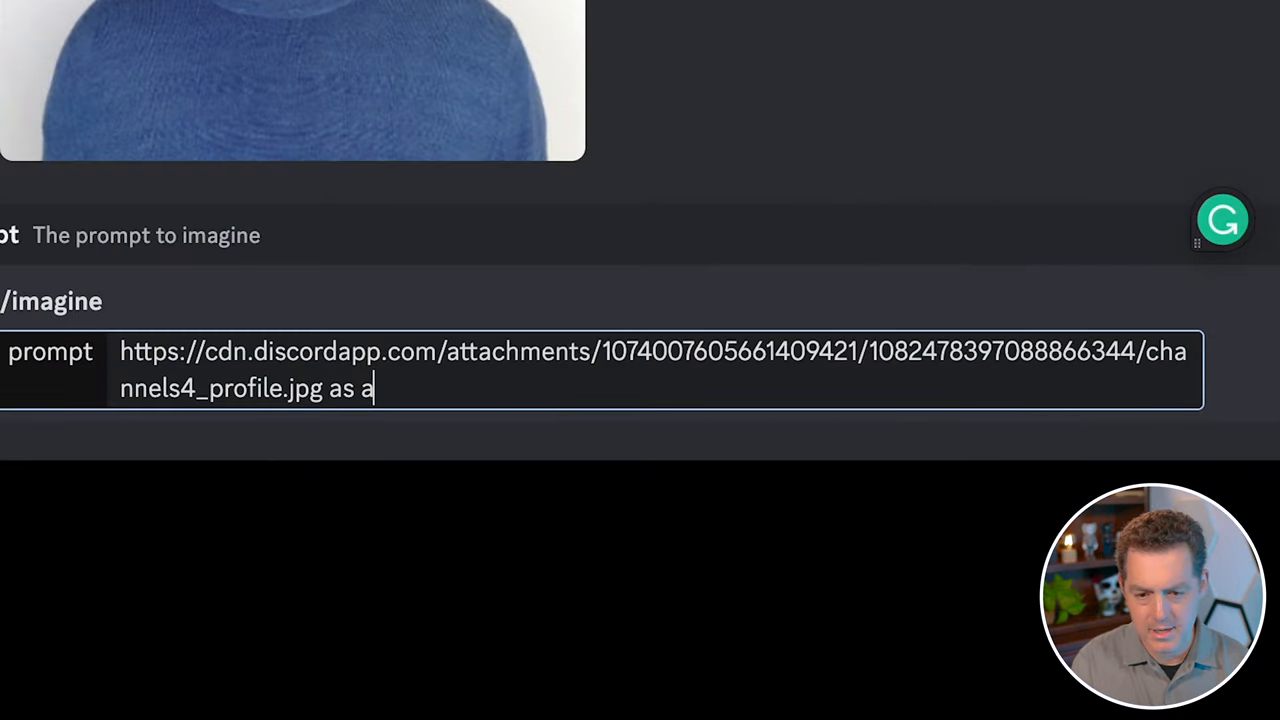
{"action": "type", "text": "kid, full body shot"}
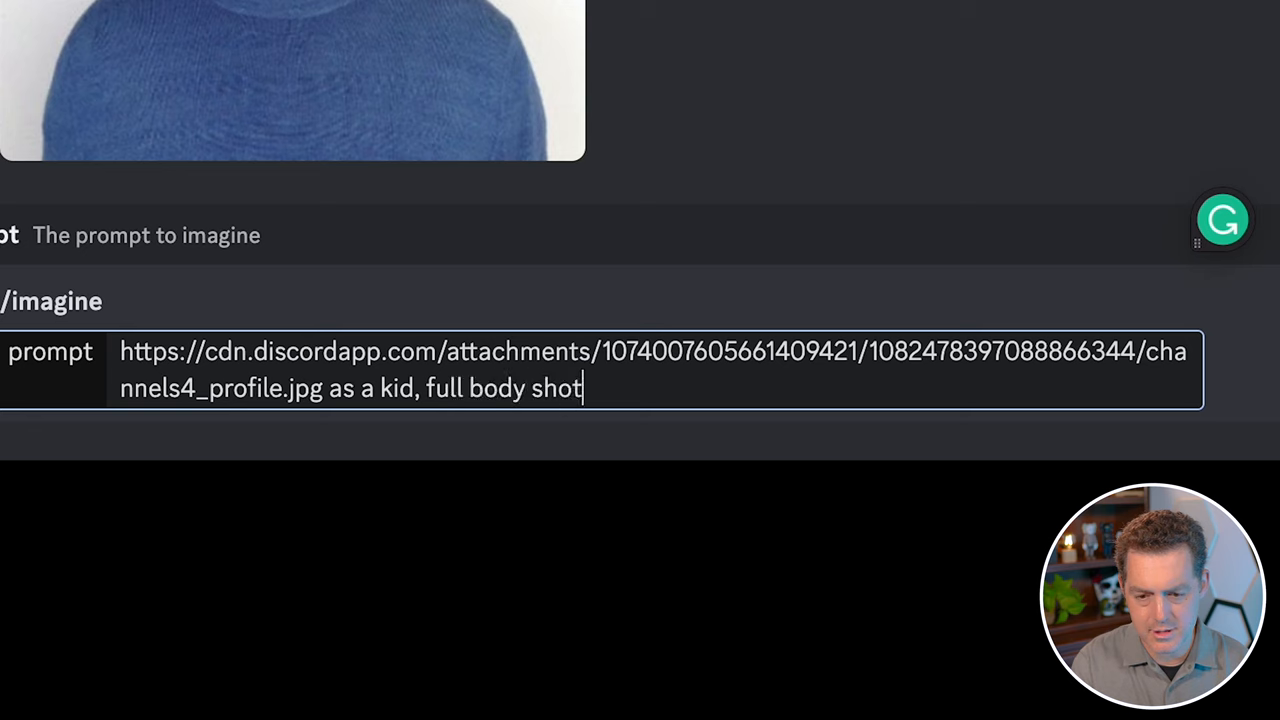
{"action": "type", "text": ", wearing a suit,"}
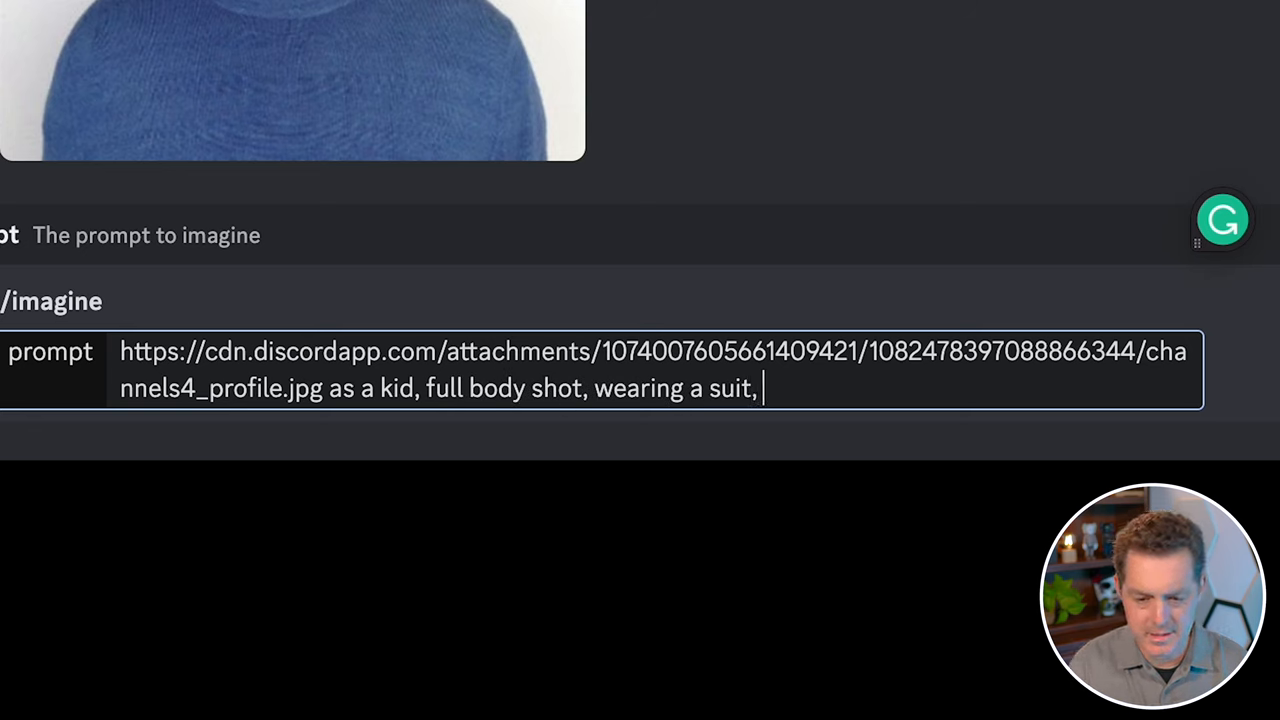
{"action": "type", "text": "big smile,"}
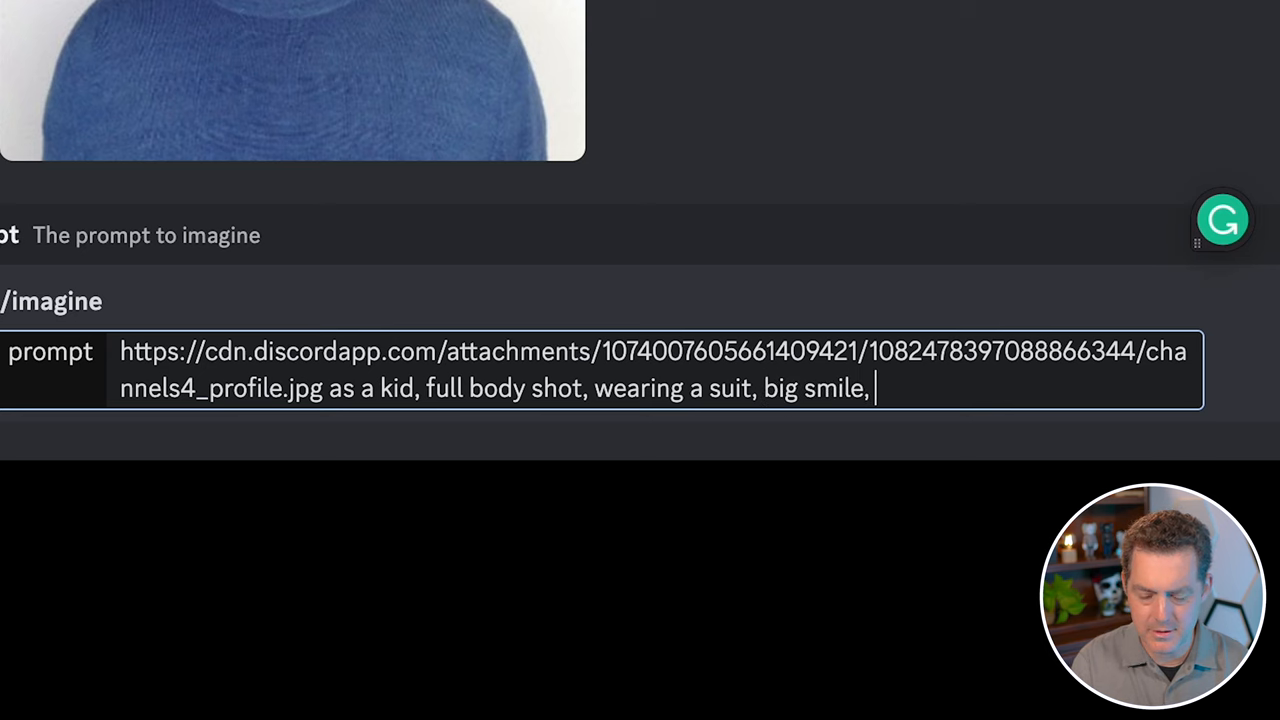
{"action": "type", "text": "strai"}
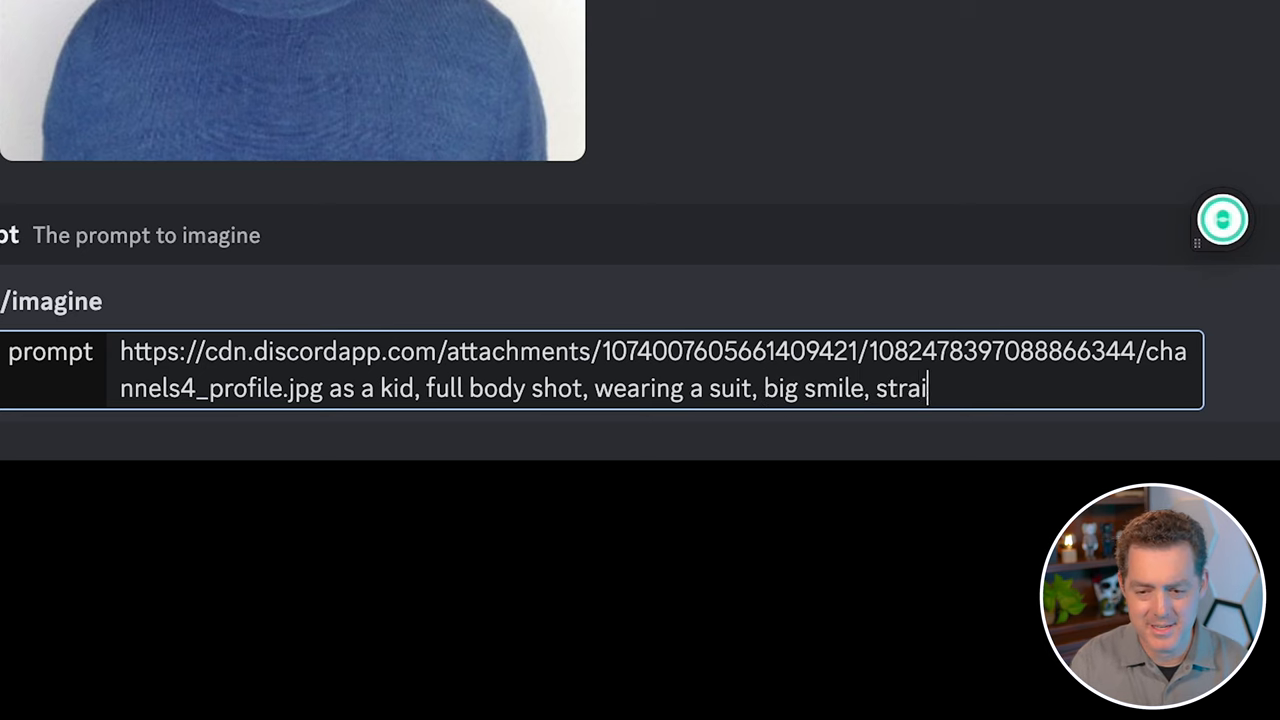
{"action": "type", "text": "ght blonde"}
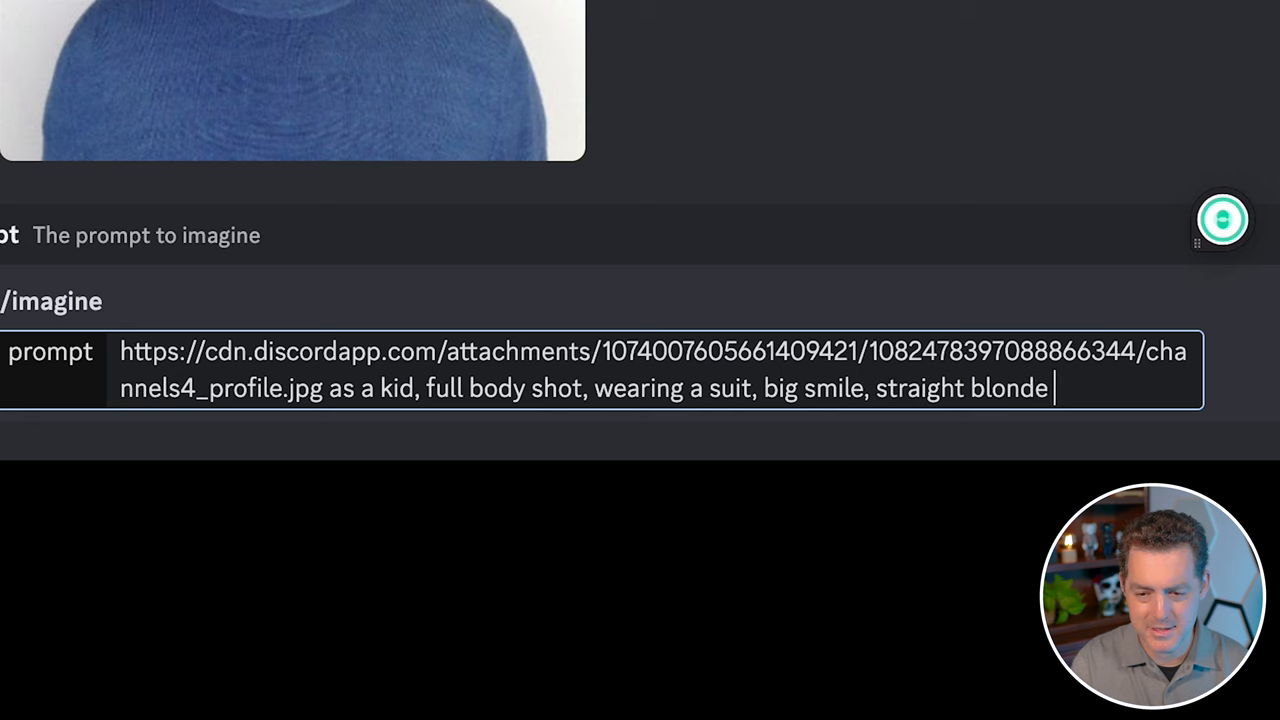
{"action": "type", "text": "hair, 50mm, 4k"}
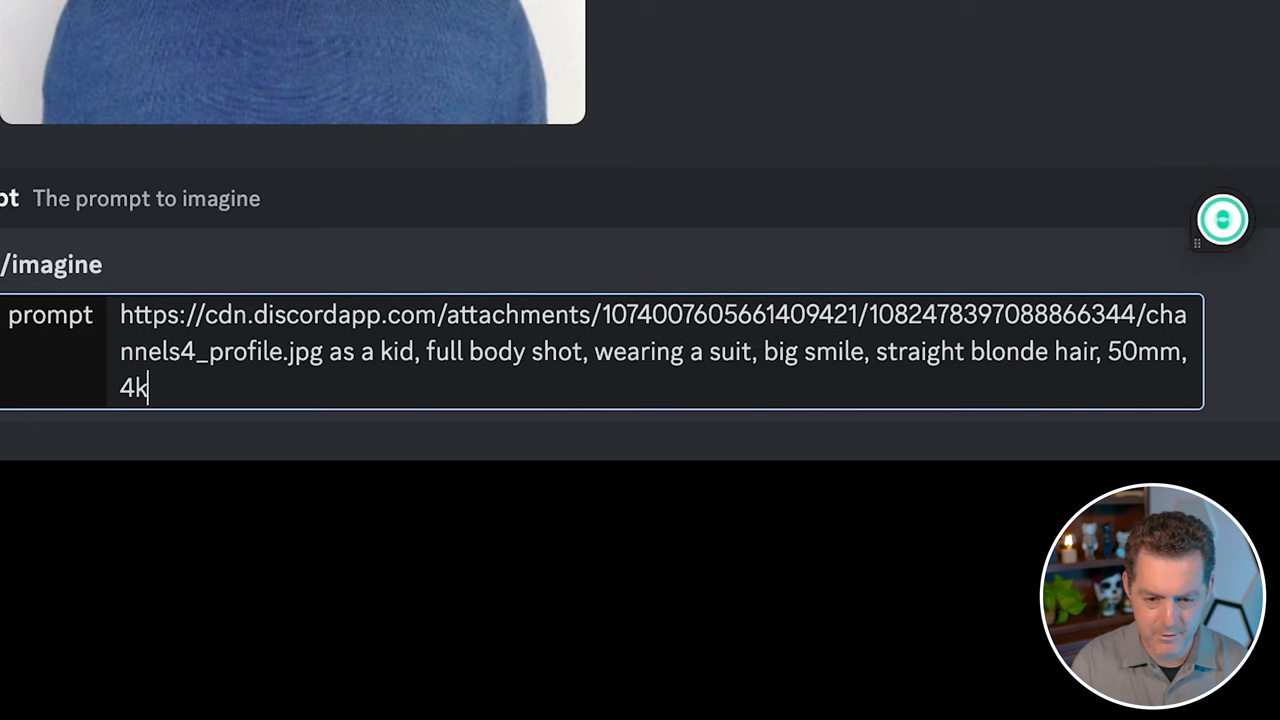
{"action": "type", "text": ", realistic"}
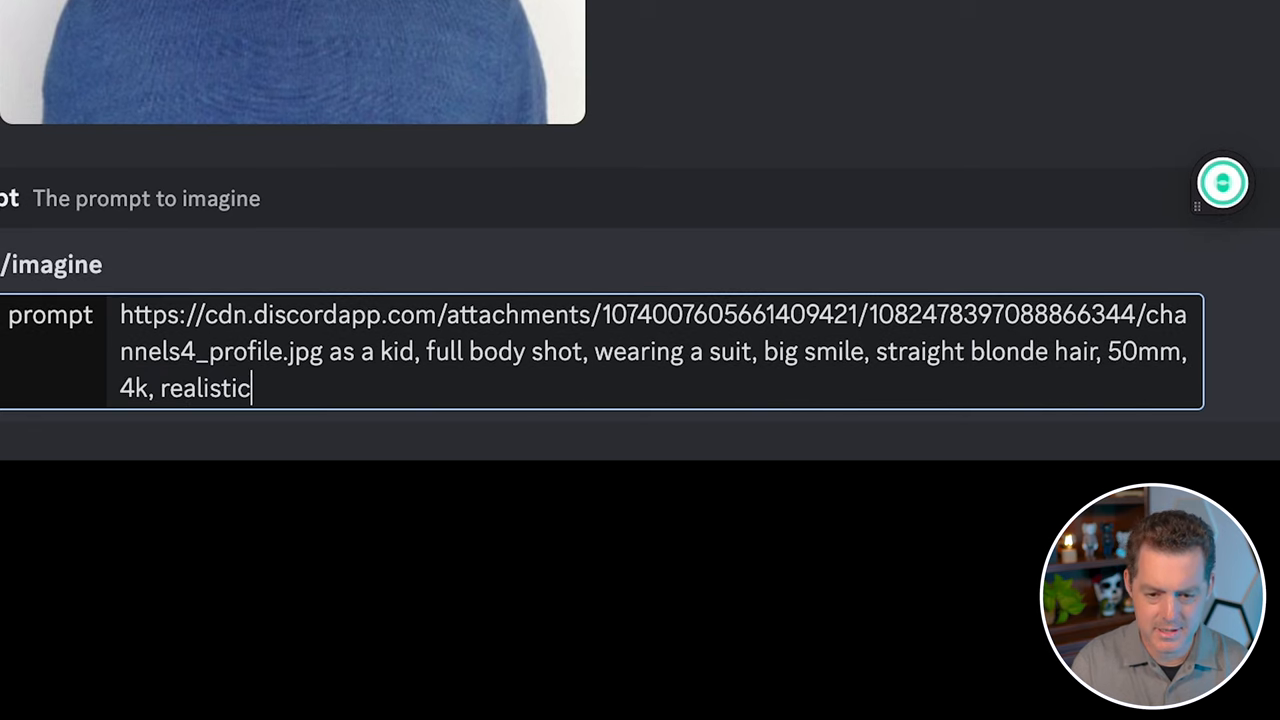
{"action": "key", "text": "Enter"}
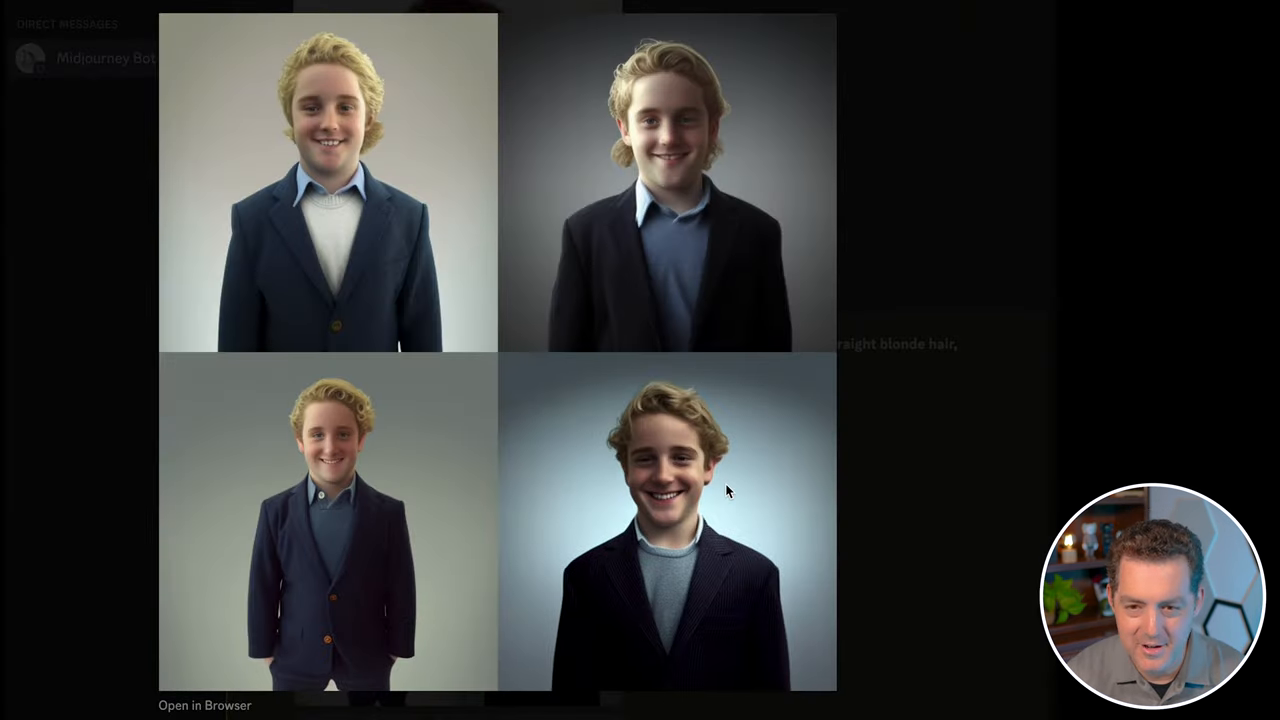
{"action": "mouse_move", "coordinate": [744, 494]}
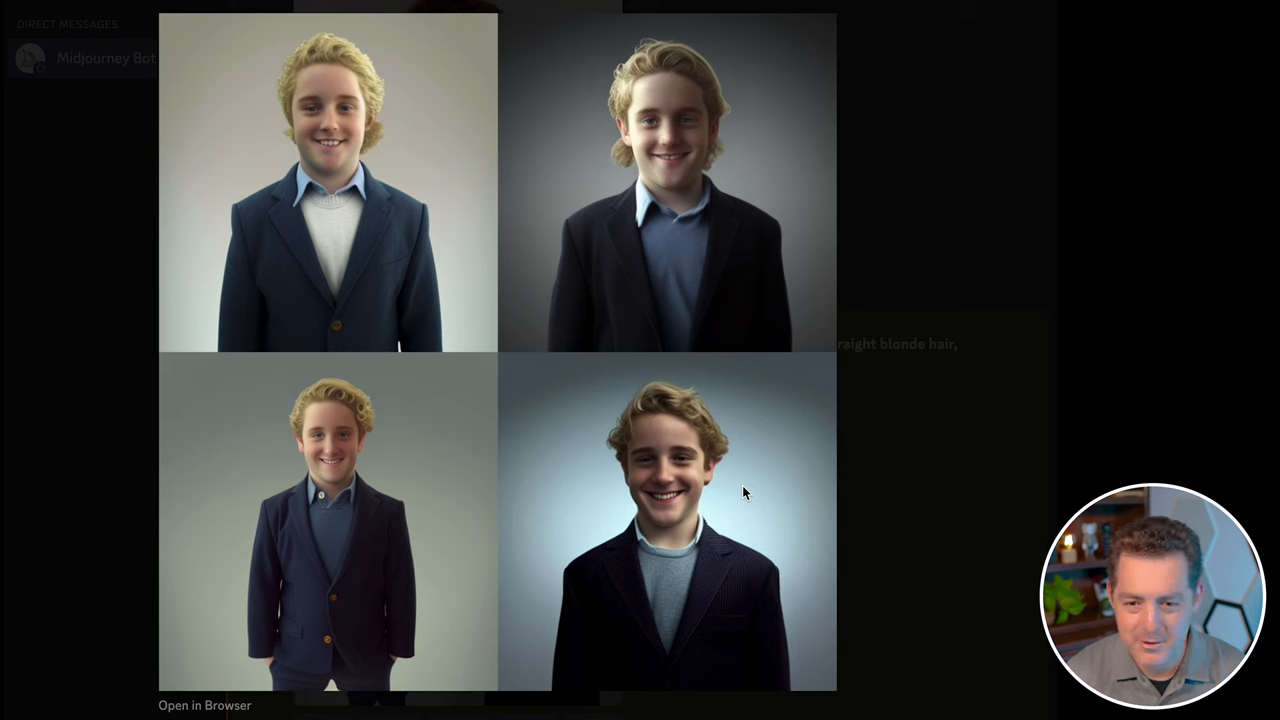
{"action": "mouse_move", "coordinate": [762, 470]}
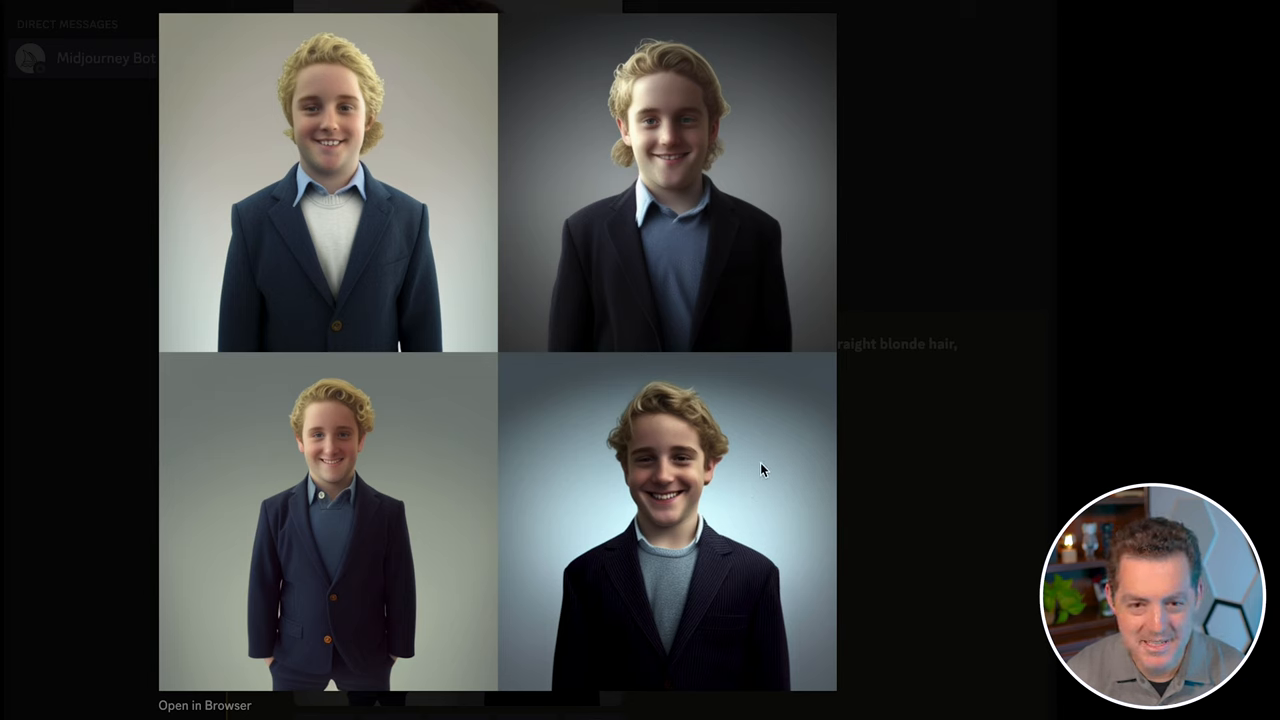
{"action": "mouse_move", "coordinate": [772, 464]}
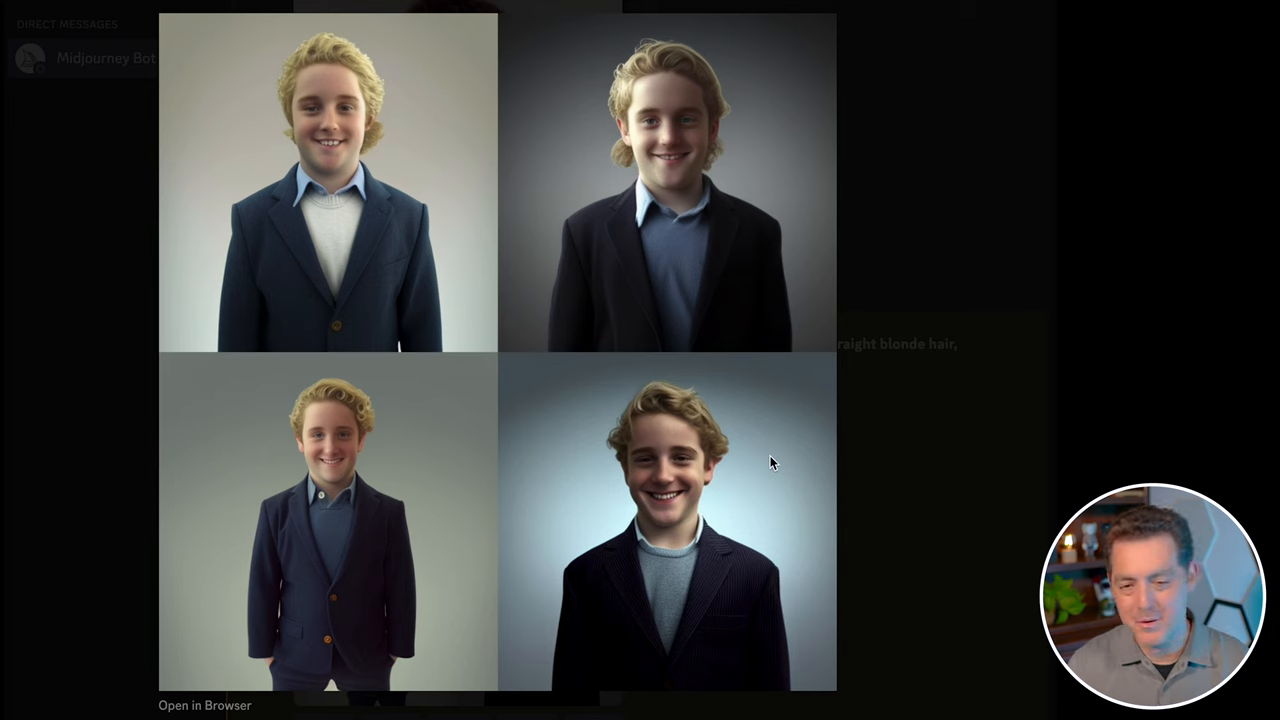